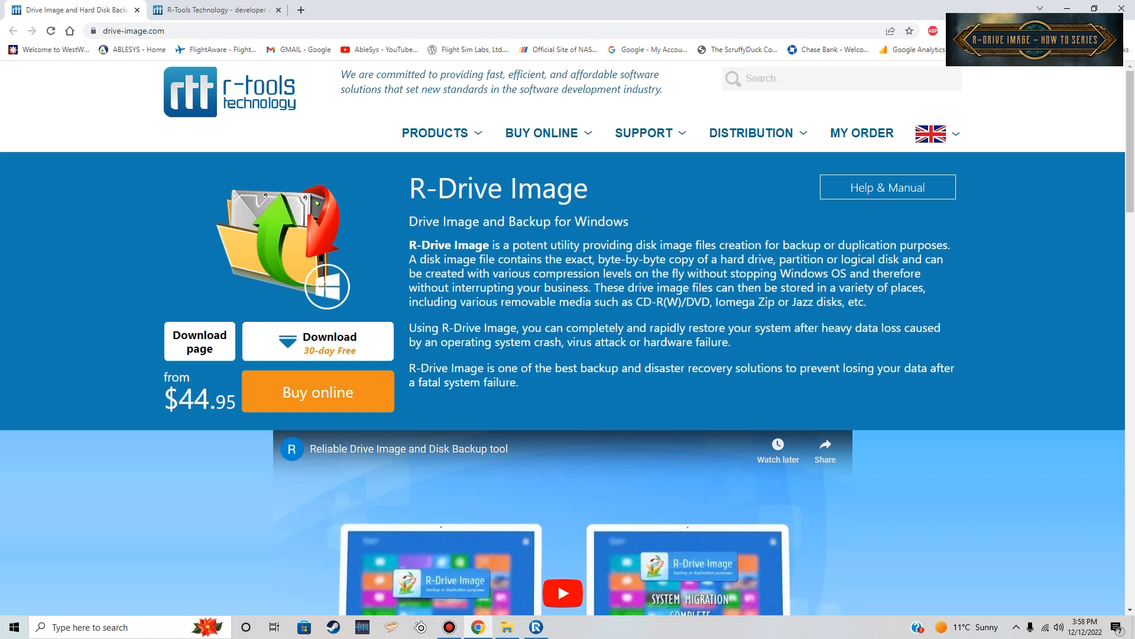
Browse the drive-image.com product page and the R-Tools Contact Us tab, then return.
scroll("down", 3)
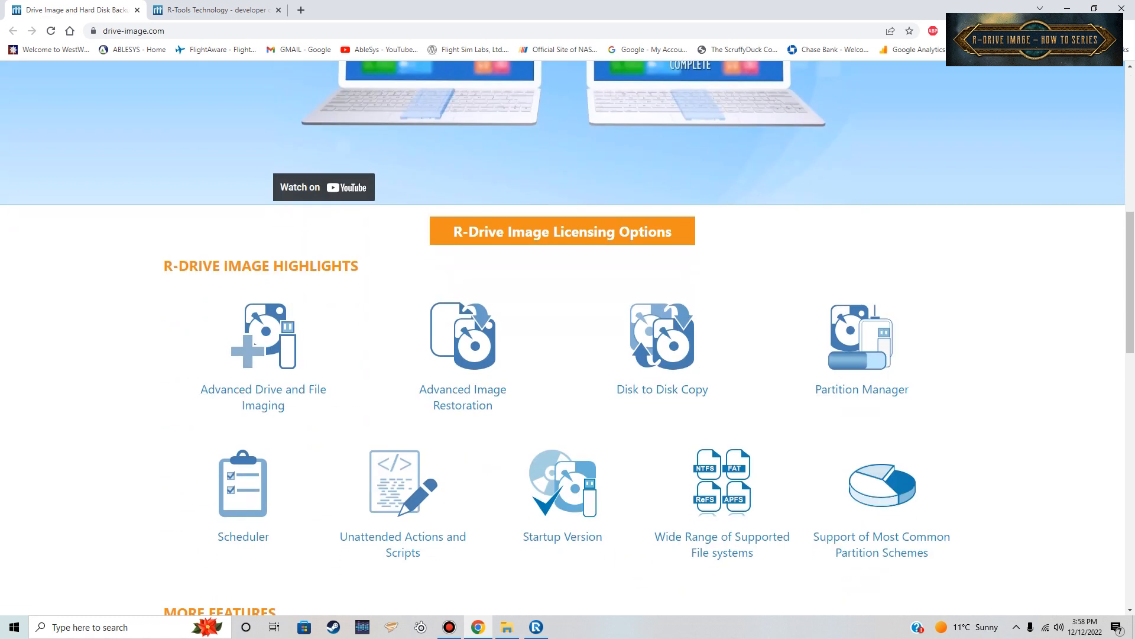
scroll("down", 3)
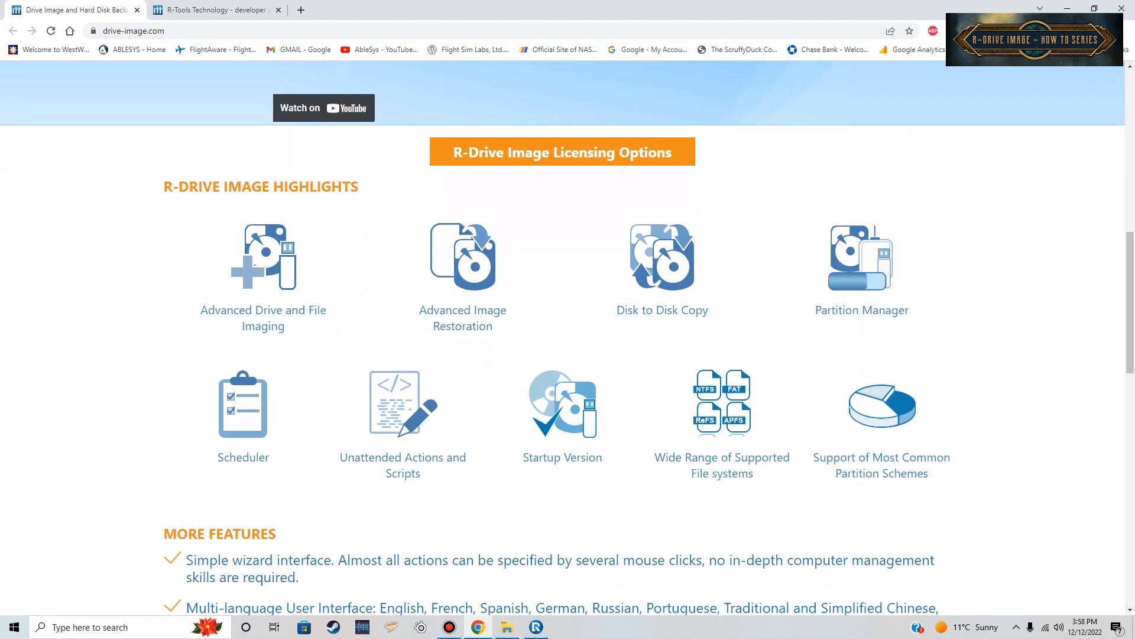
scroll("down", 3)
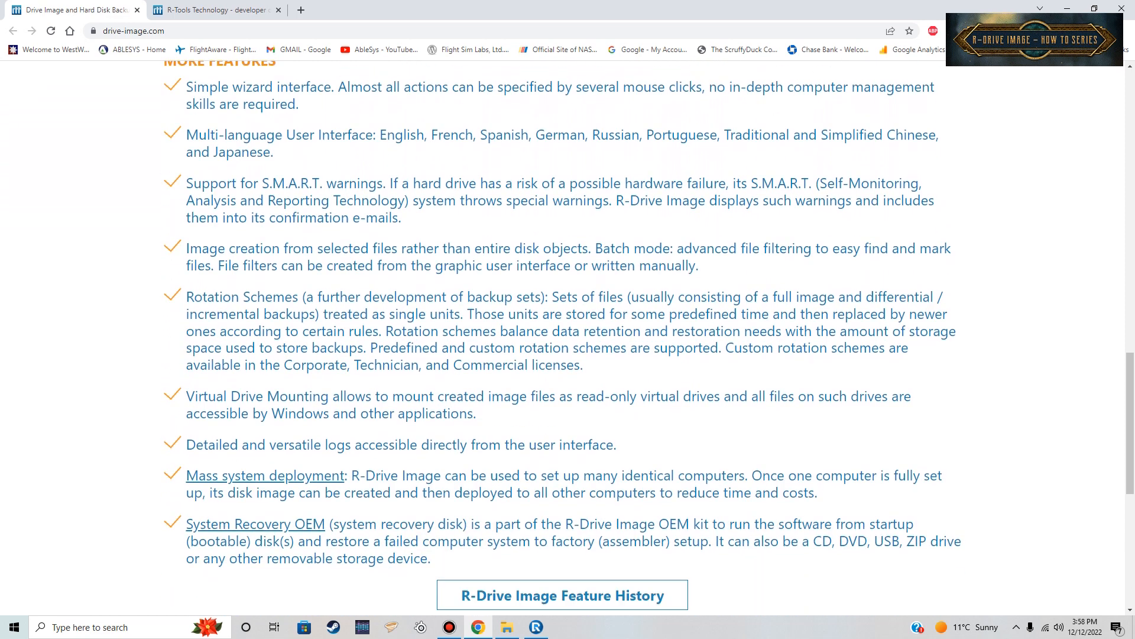
scroll("down", 3)
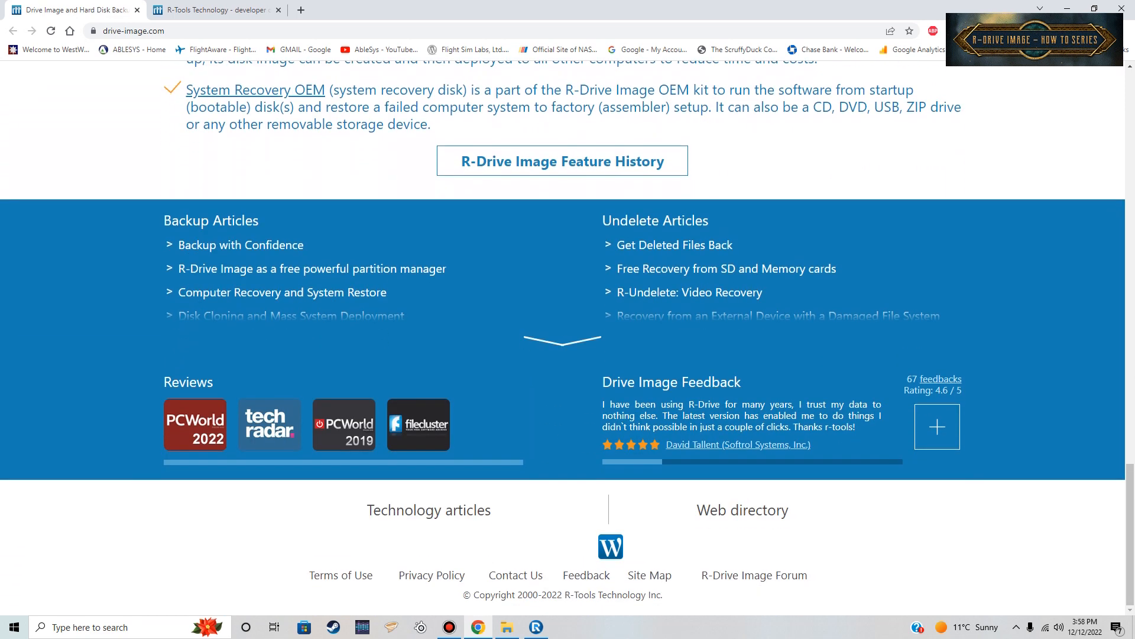
scroll("up", 3)
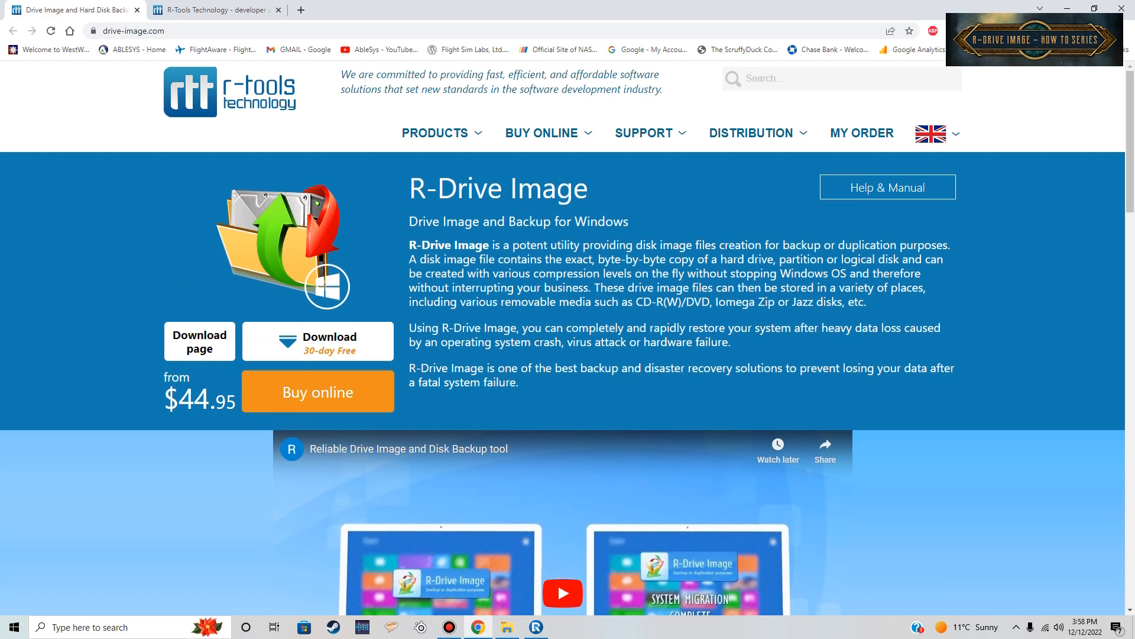
left_click(214, 10)
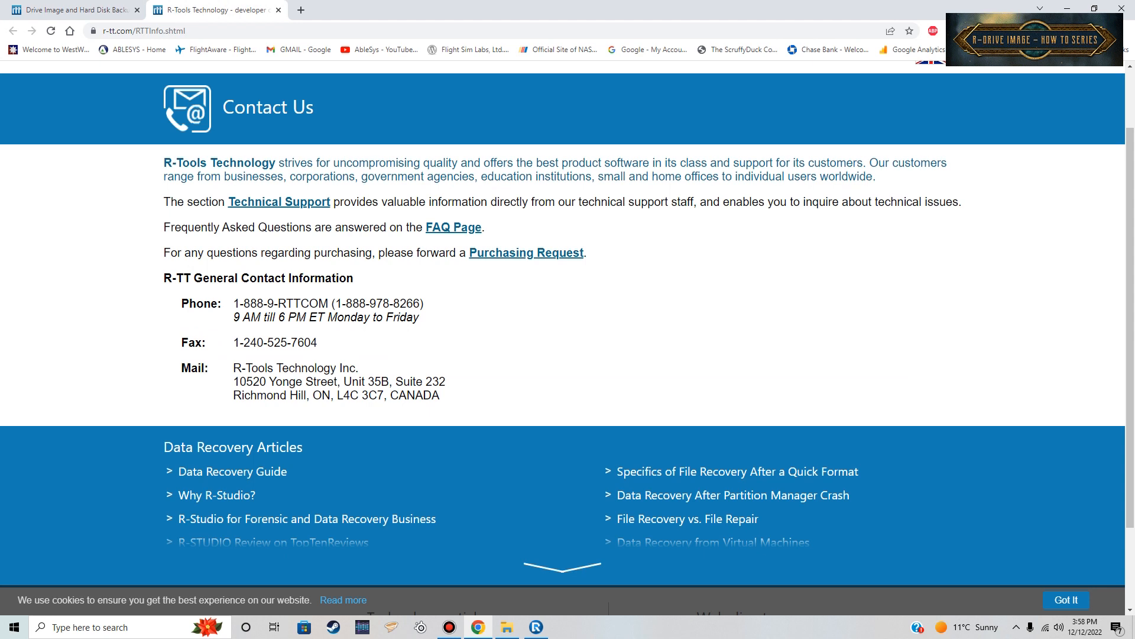
left_click(72, 9)
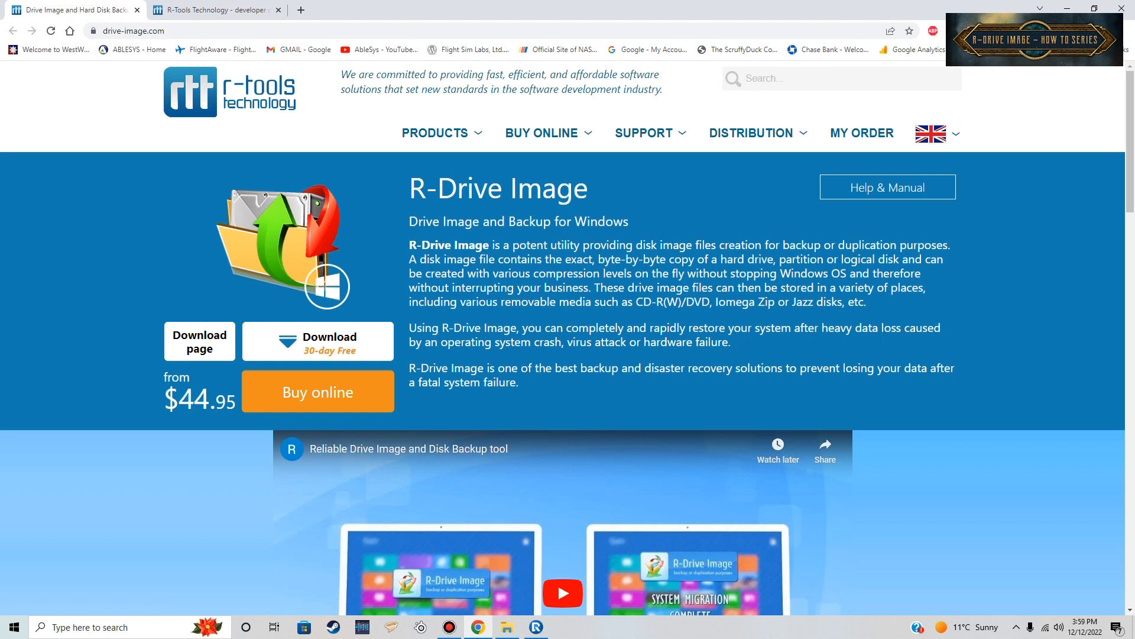
mouse_move(317, 341)
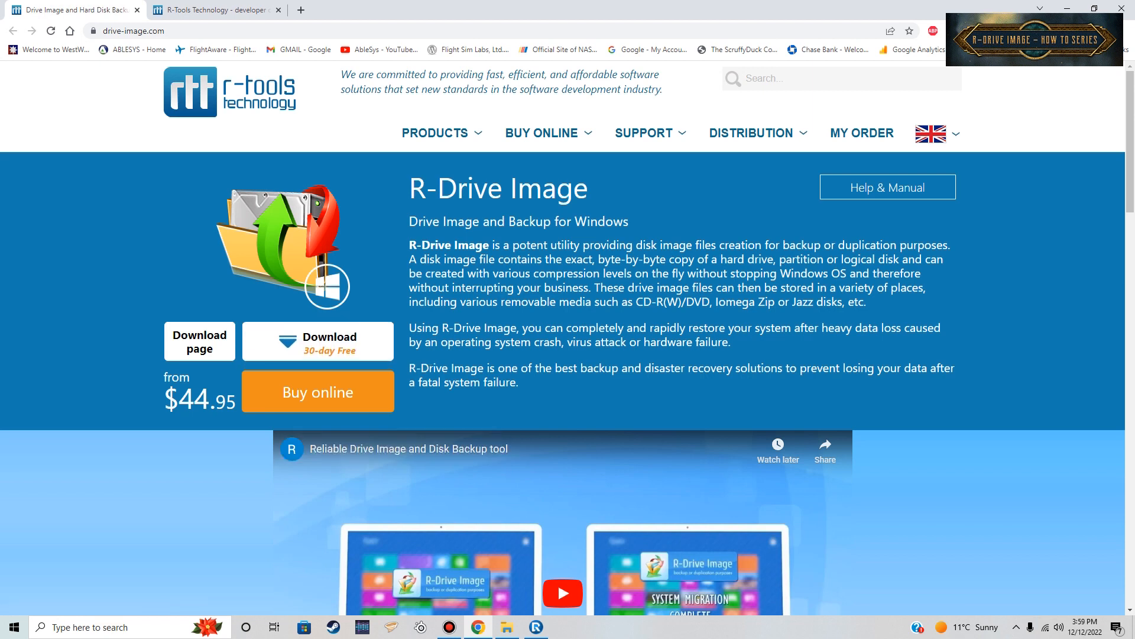
scroll("down", 3)
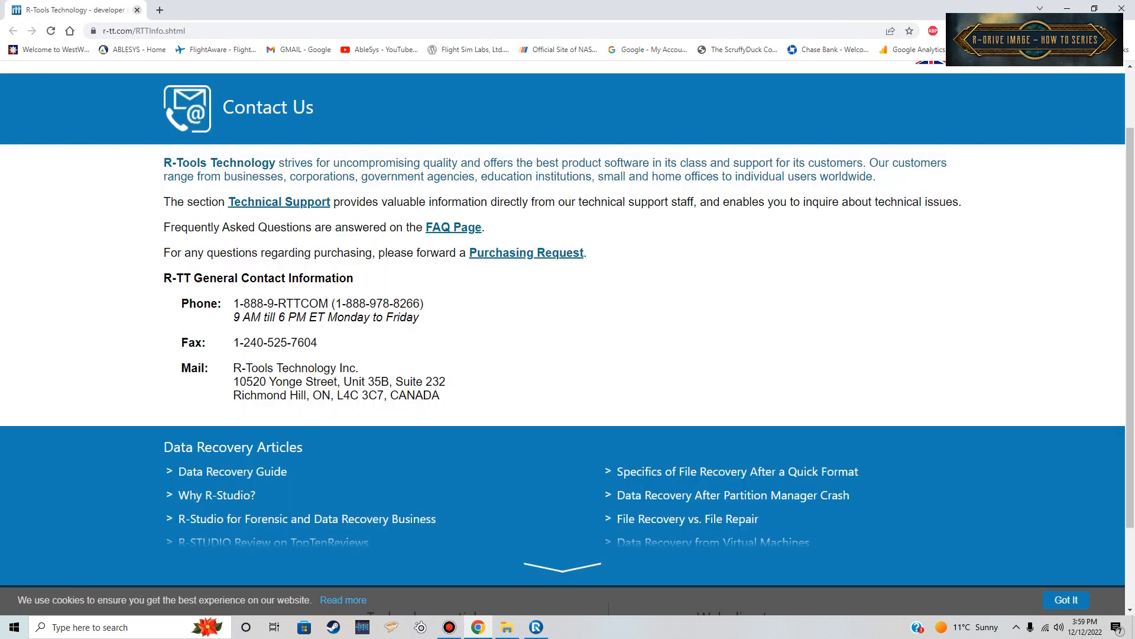
Close the product tab and show This PC's drives in File Explorer.
left_click(535, 627)
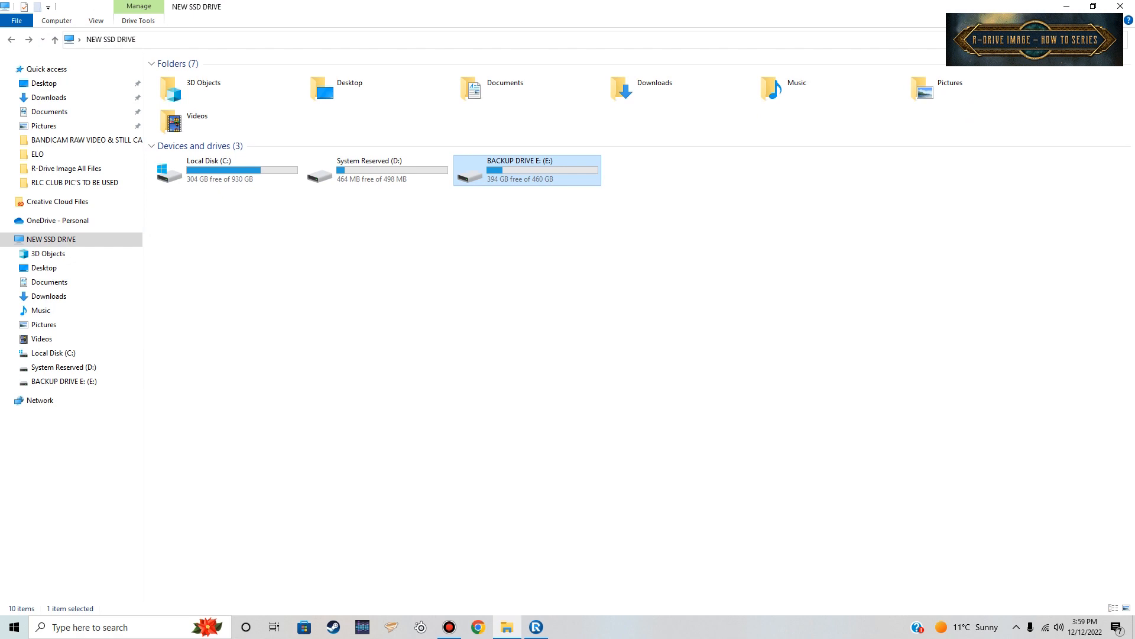
Browse into BACKUP DRIVE E: and its R-Drive Image folder to the C_files-image file.
left_click(227, 171)
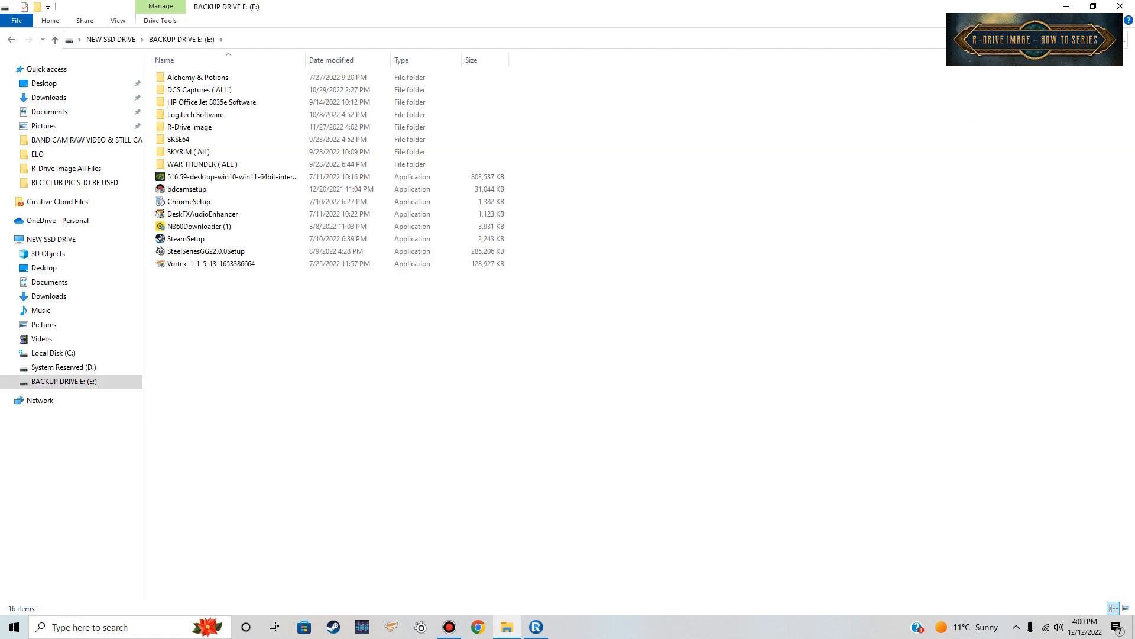
left_click(189, 127)
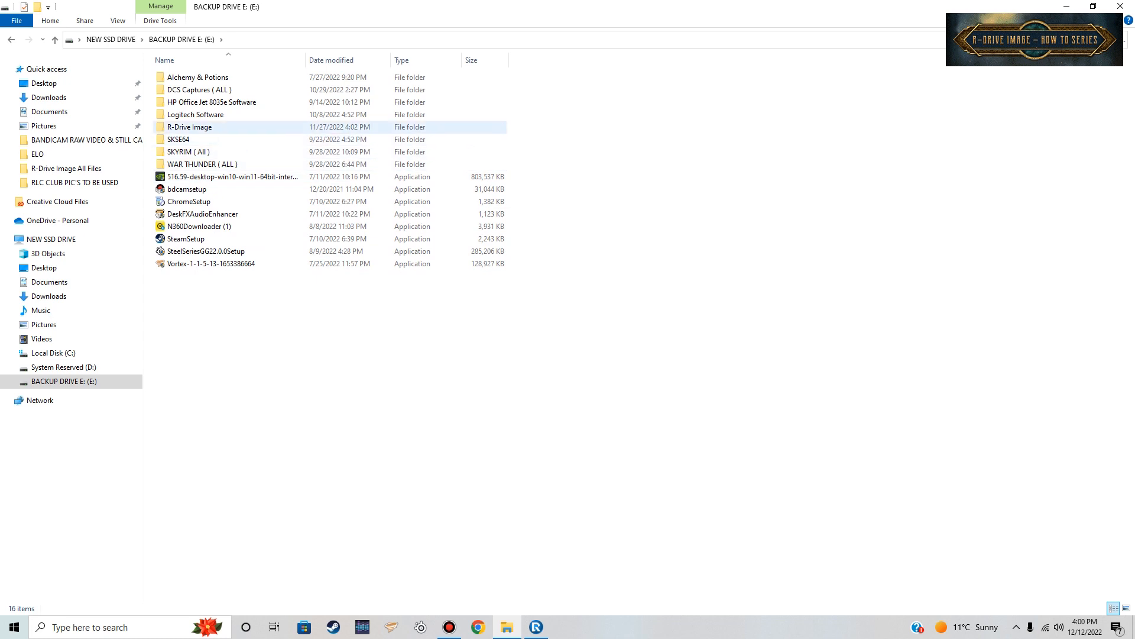
mouse_move(189, 127)
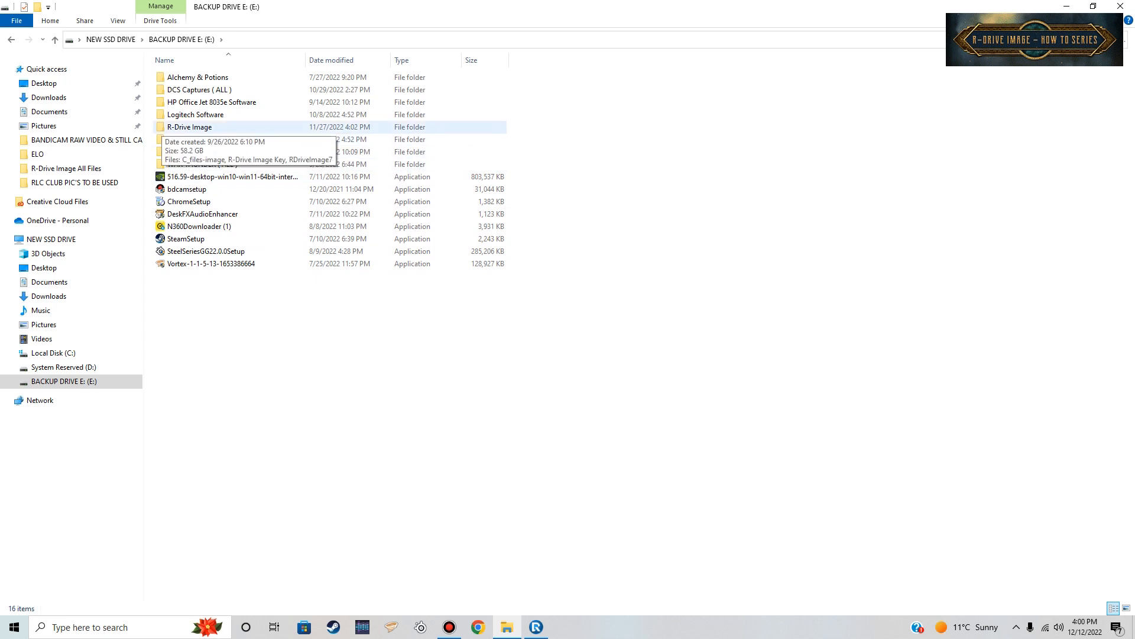
double_click(189, 126)
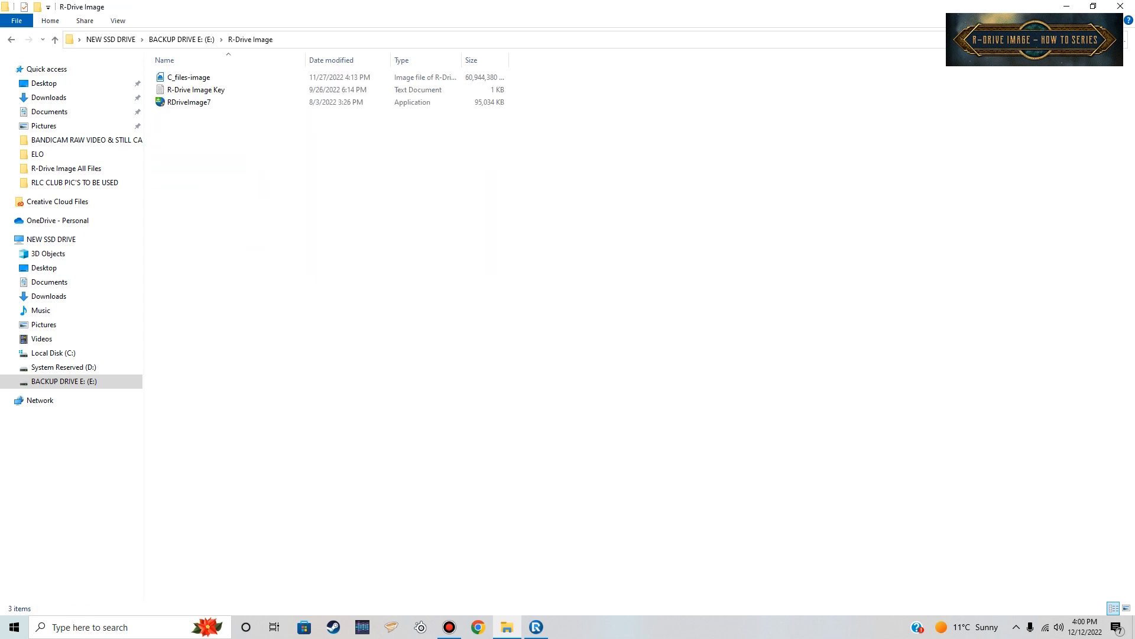
left_click(188, 77)
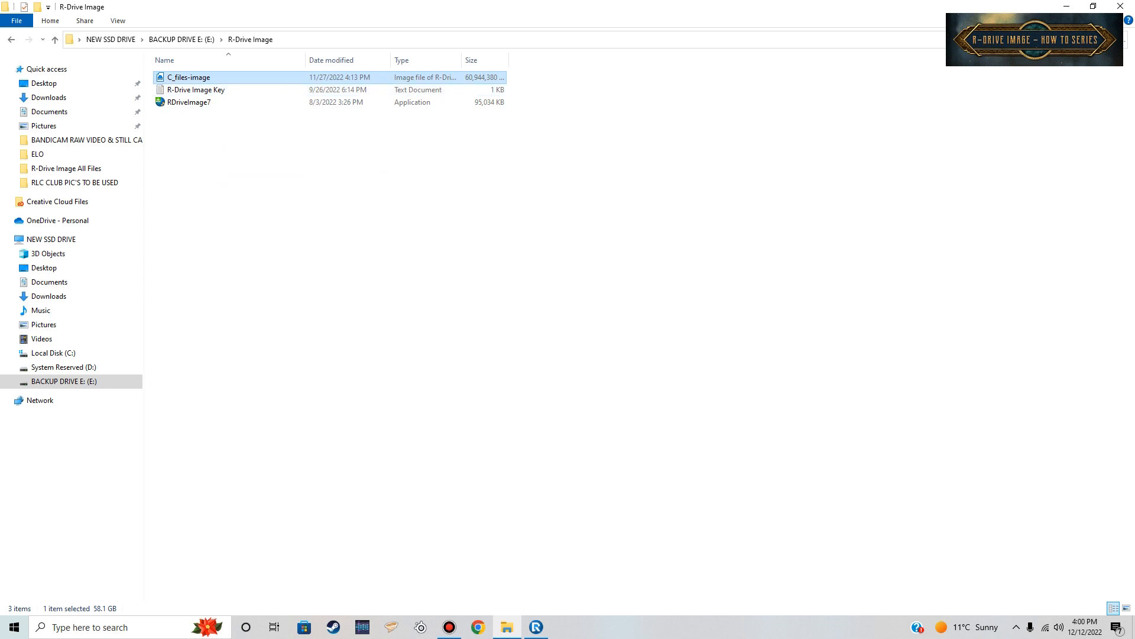
Inspect the 58.1 GB C_files-image properties, then return to drive E:'s top level.
right_click(188, 77)
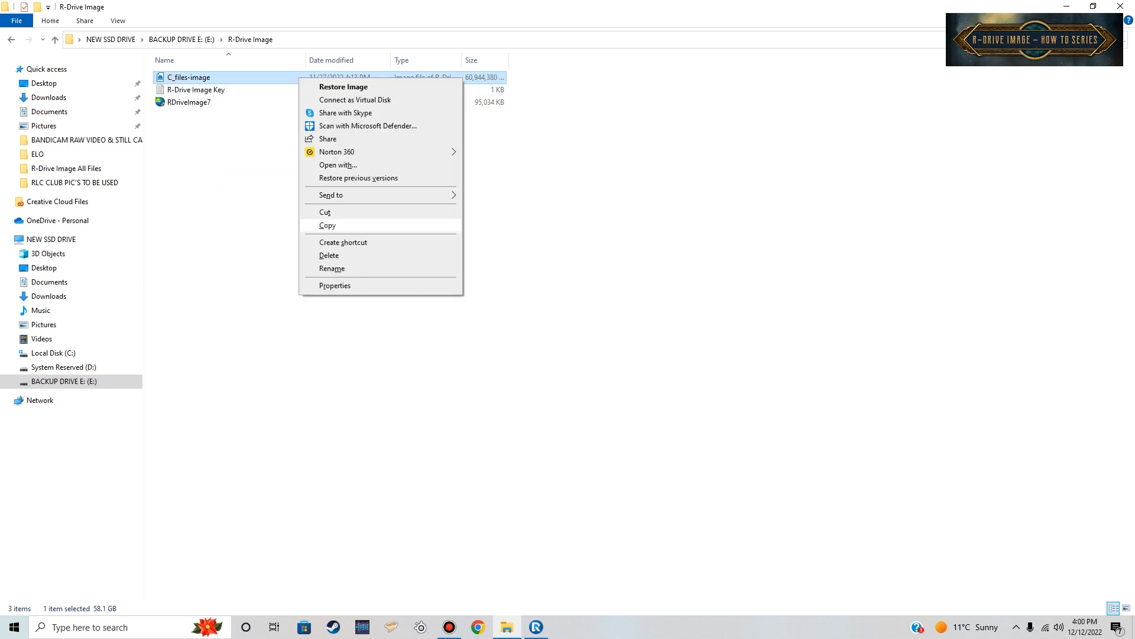
left_click(335, 285)
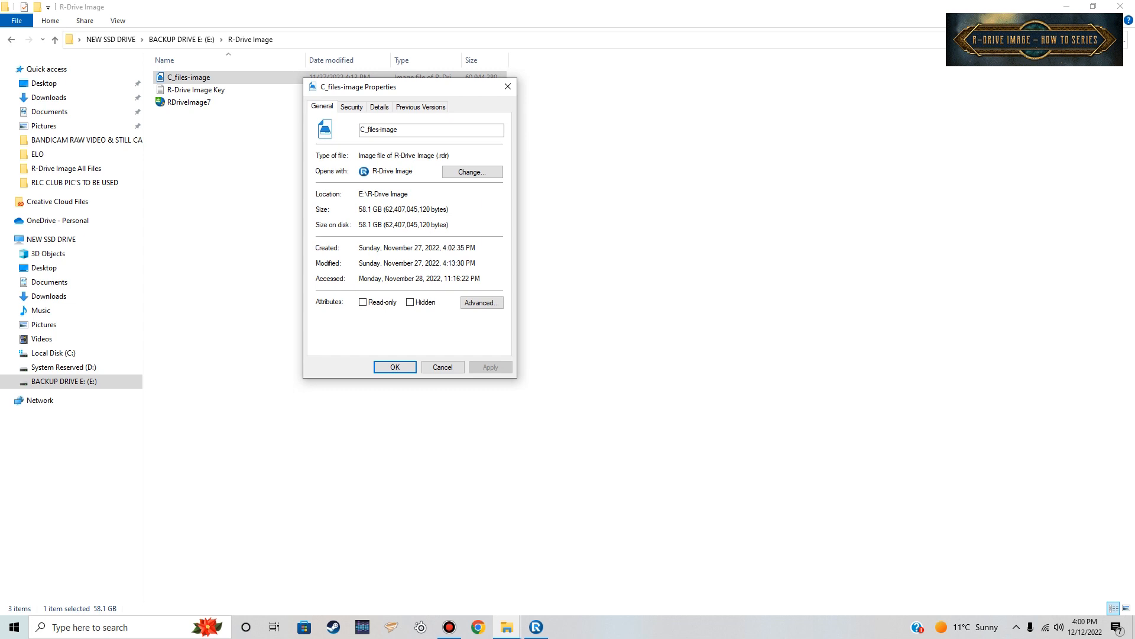
left_click(395, 367)
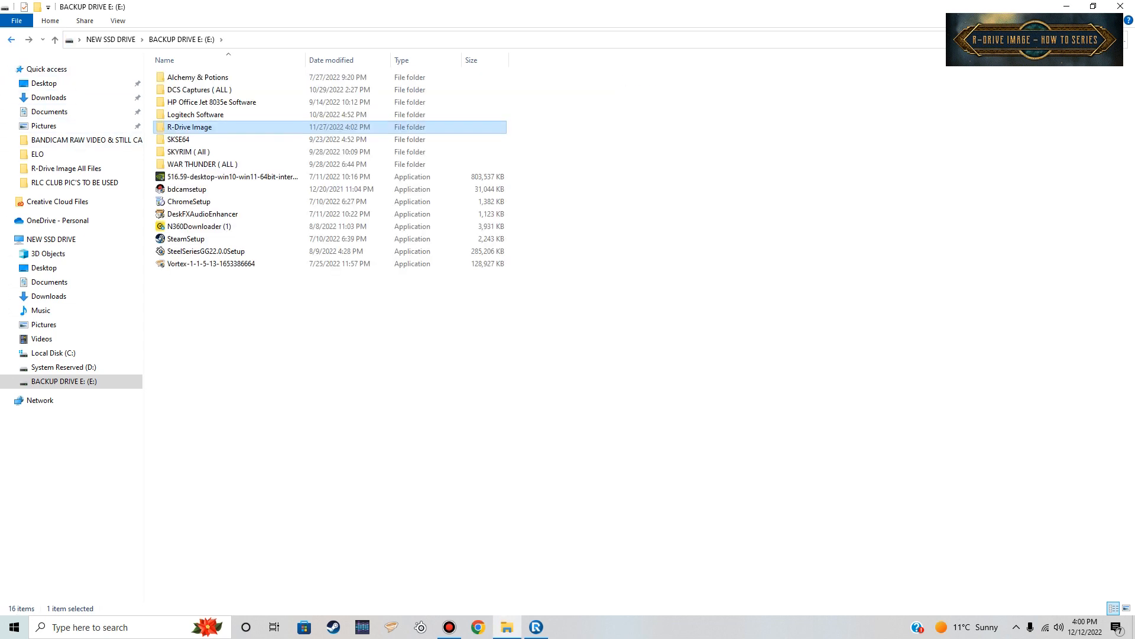
Launch R-Drive Image, preview Create Image's disk selection with E: added, then return to the main menu.
left_click(51, 239)
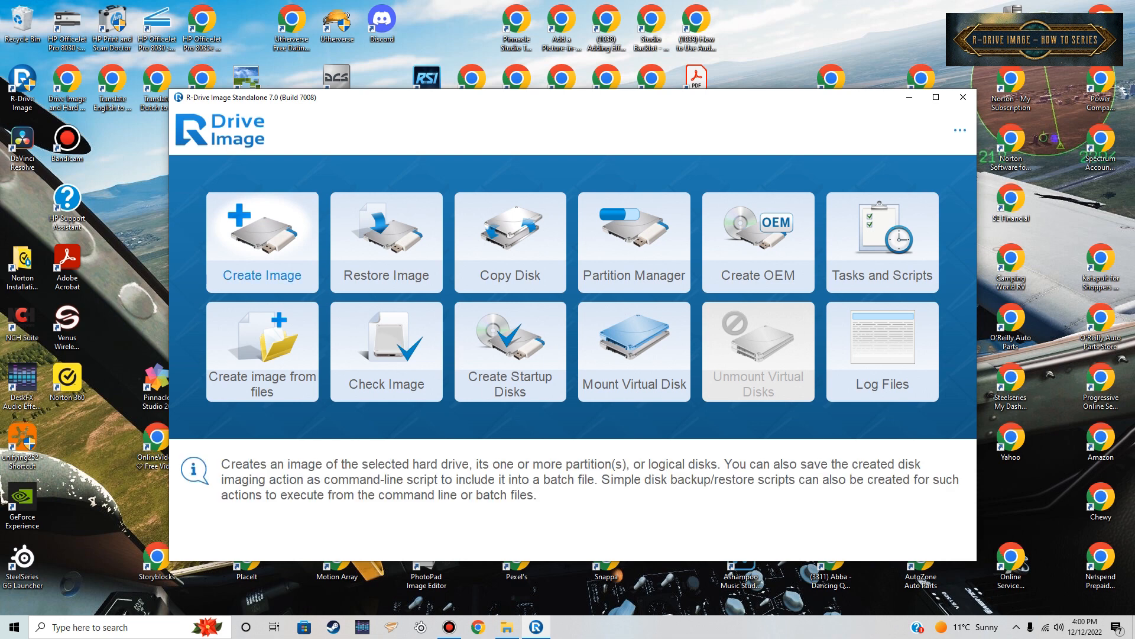
left_click(262, 241)
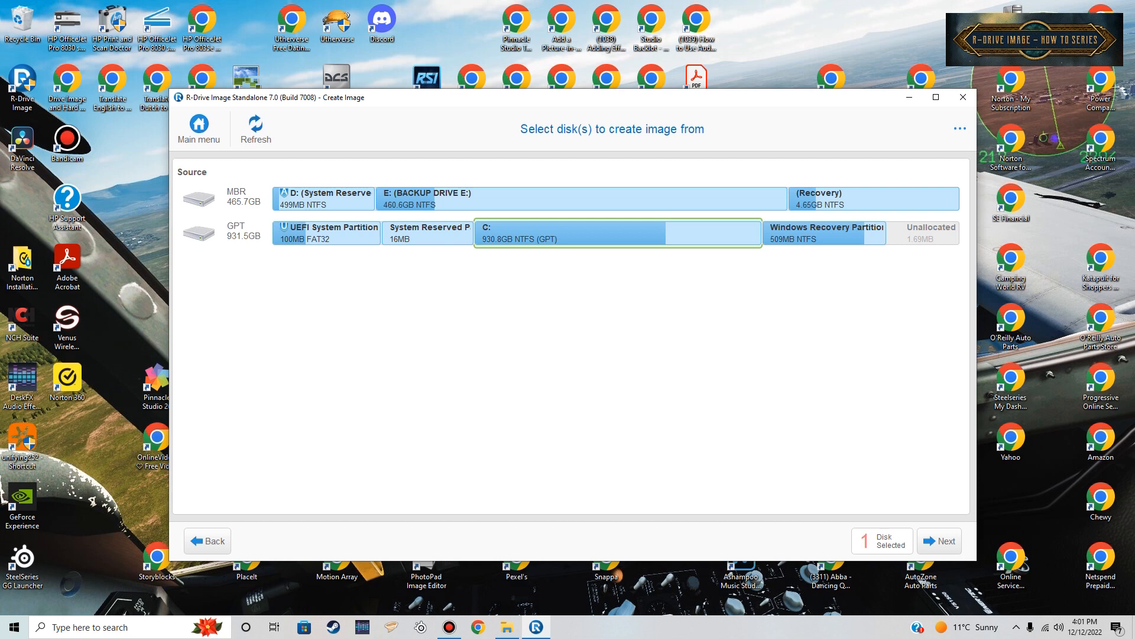
left_click(579, 198)
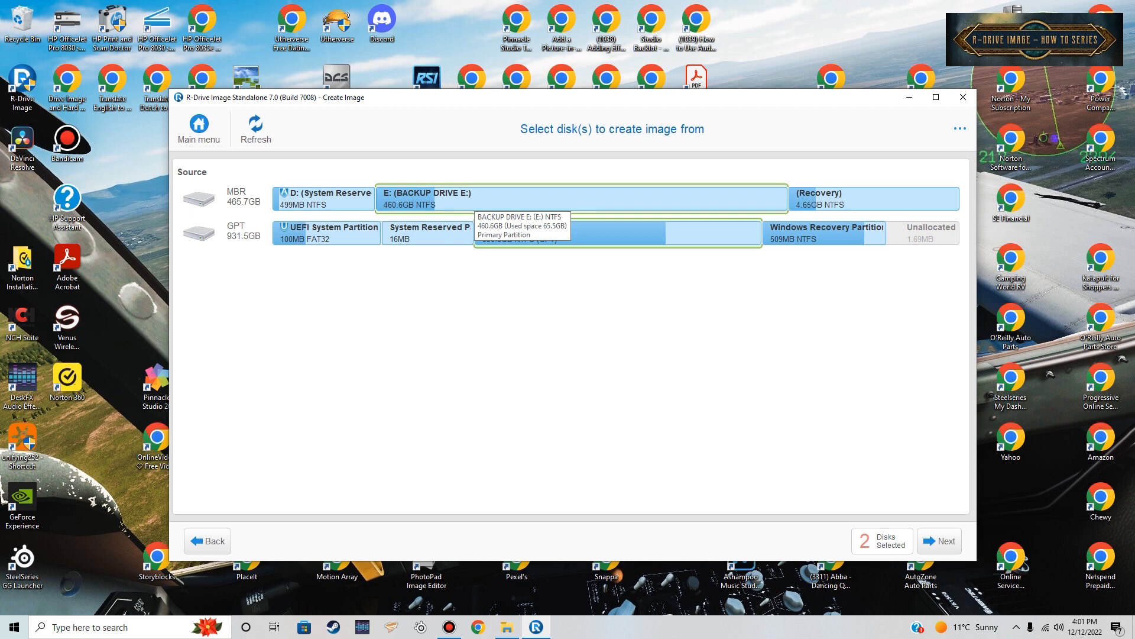
left_click(615, 233)
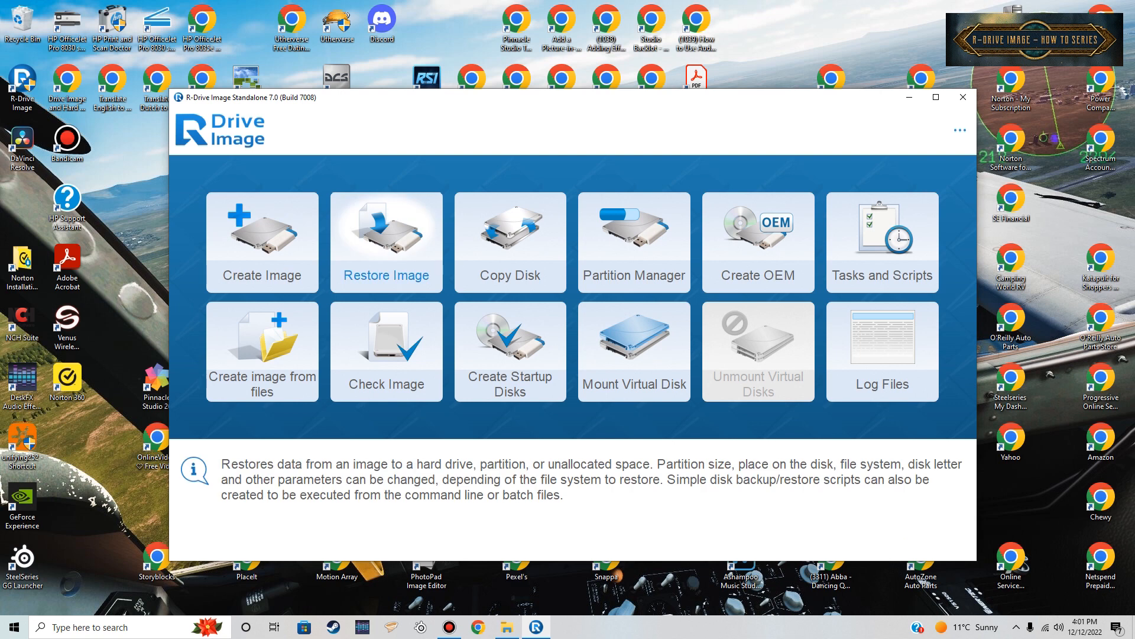
Preview the disk copy function, return to the main menu, and start Create image from files.
left_click(385, 241)
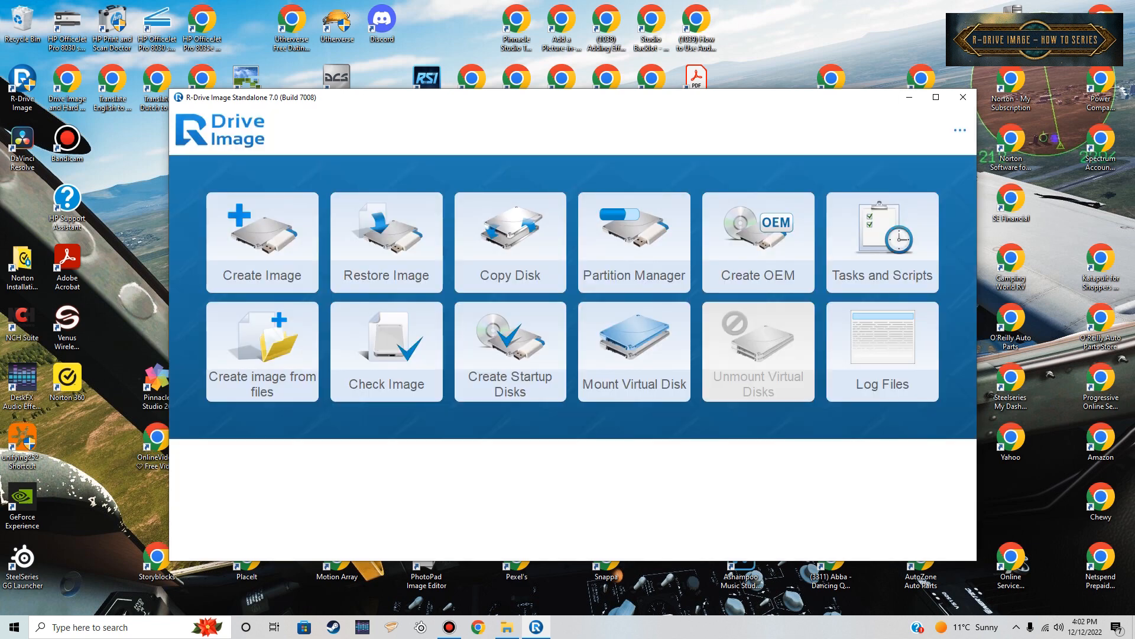
left_click(509, 241)
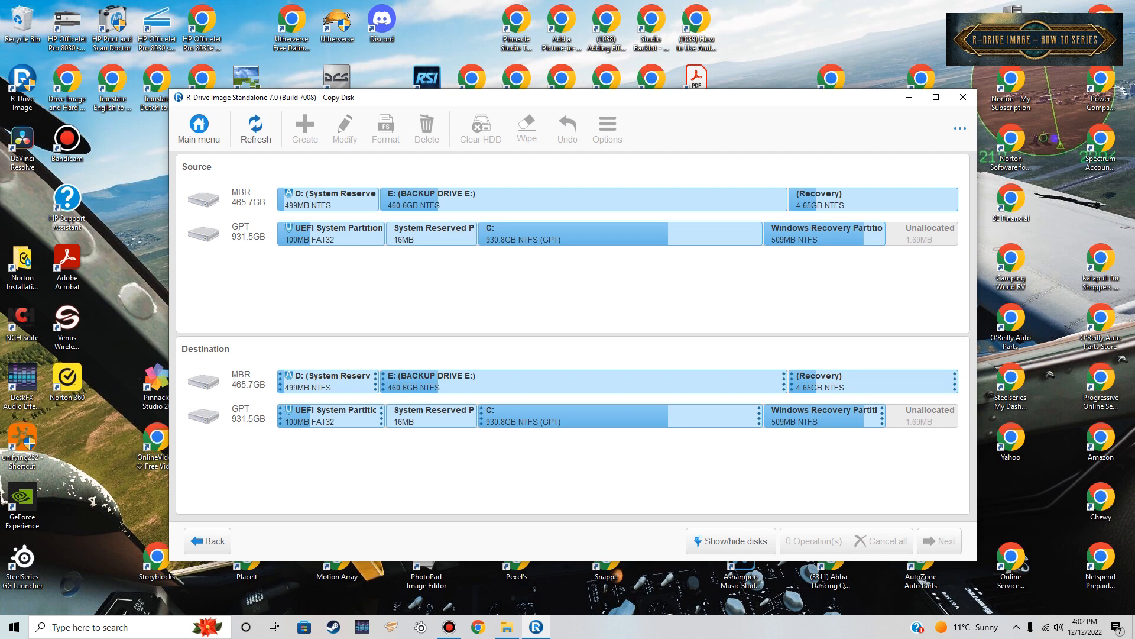
left_click(207, 541)
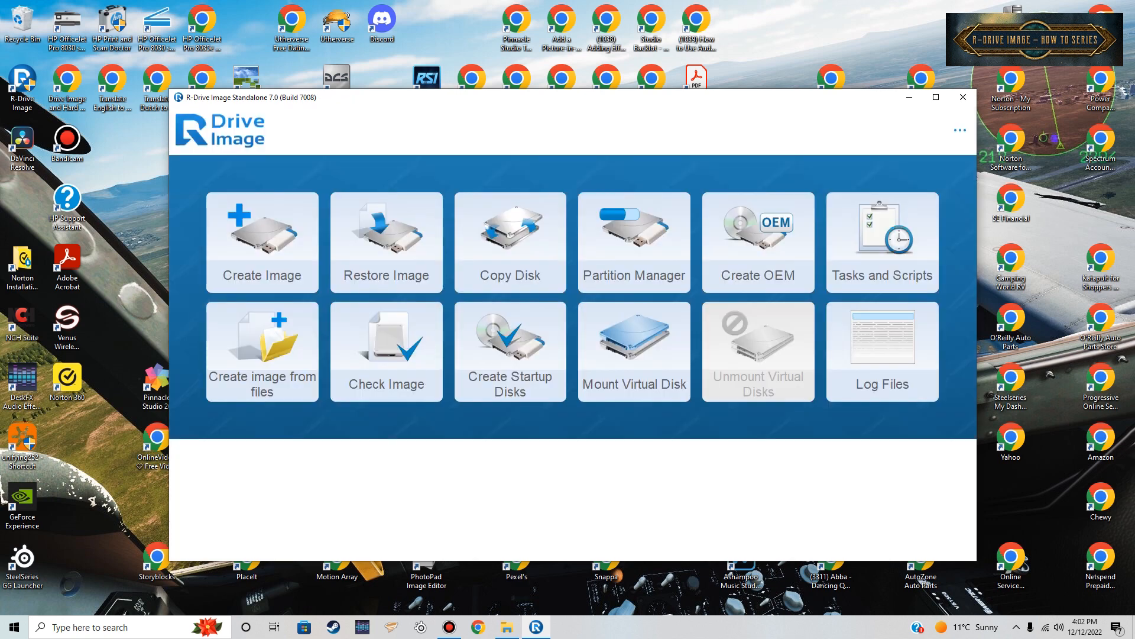
mouse_move(261, 350)
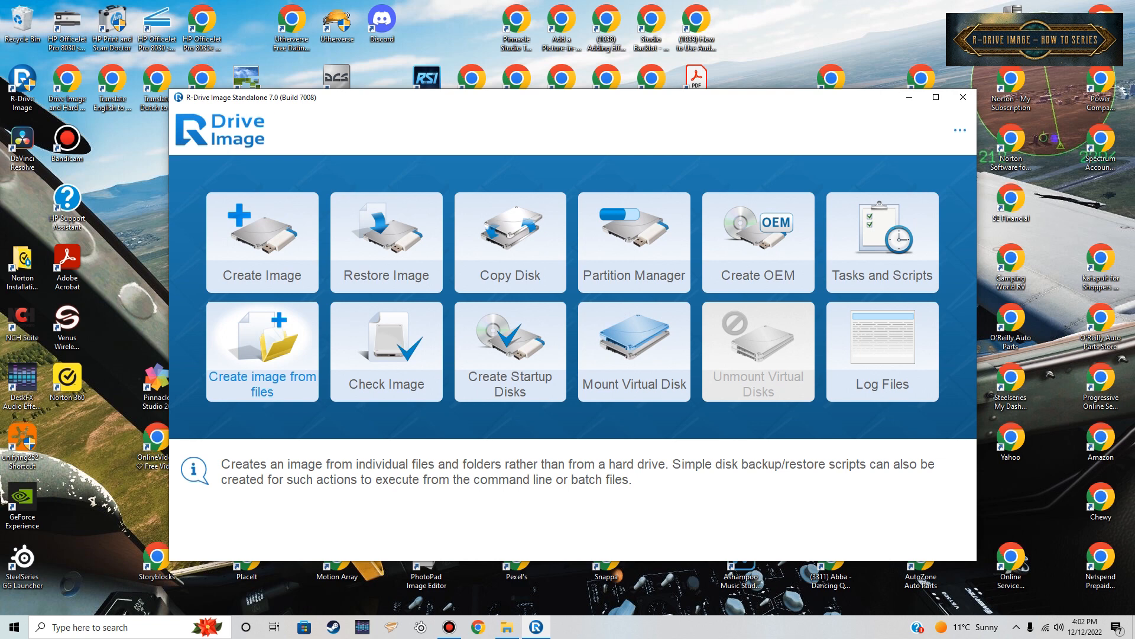
left_click(262, 351)
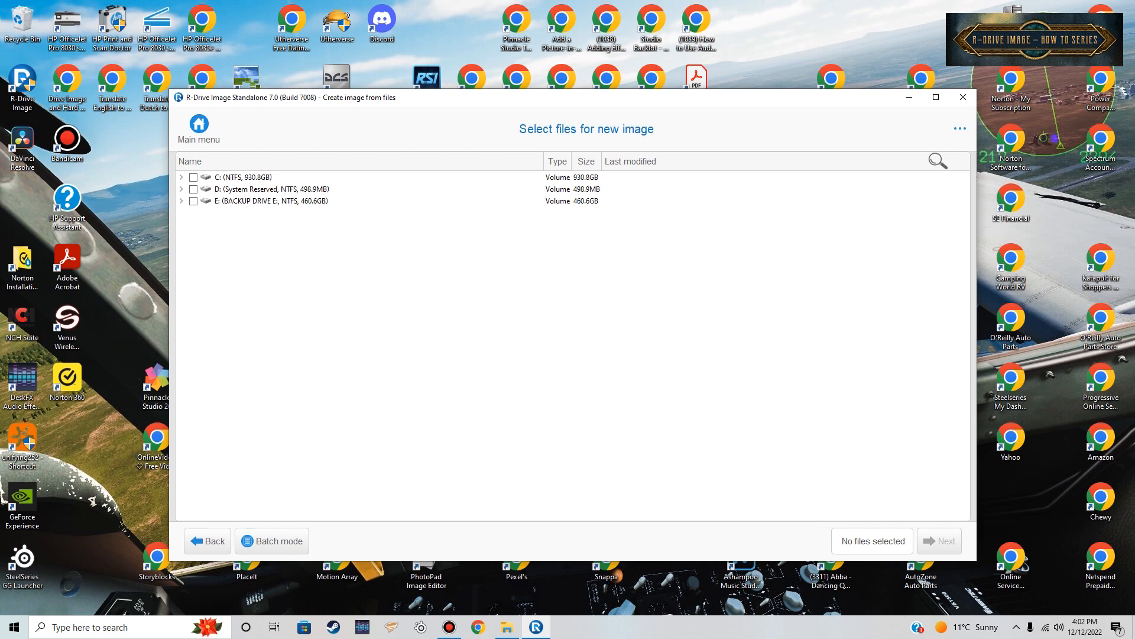
Expand C:, untick the whole drive, tick only Pinnacle Studio (ALL), then return to the main menu.
left_click(289, 201)
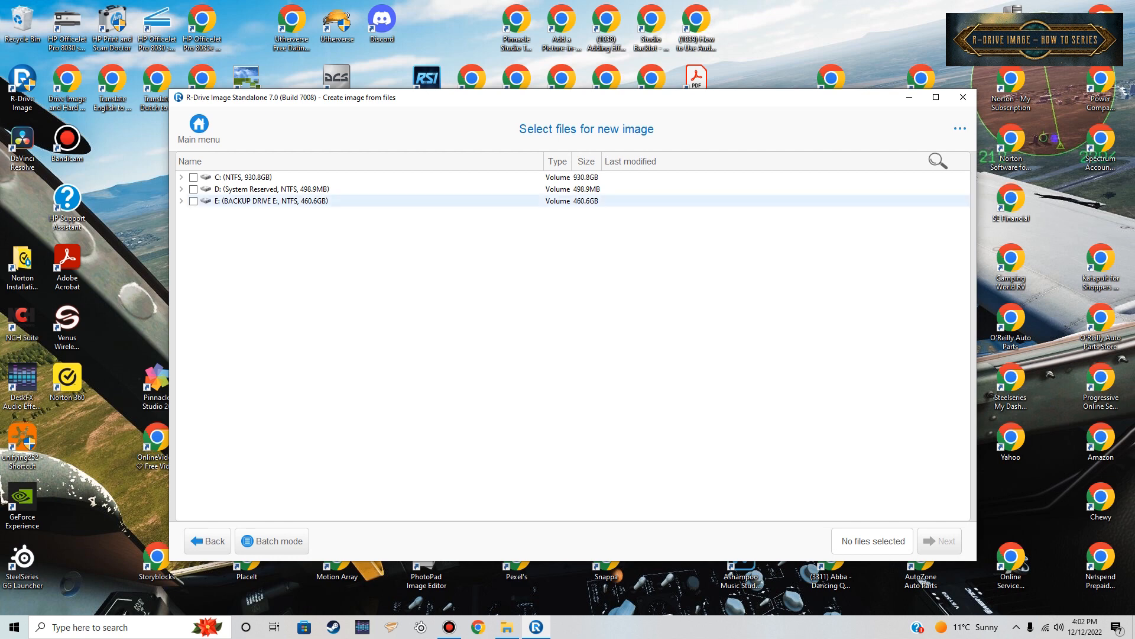
left_click(290, 176)
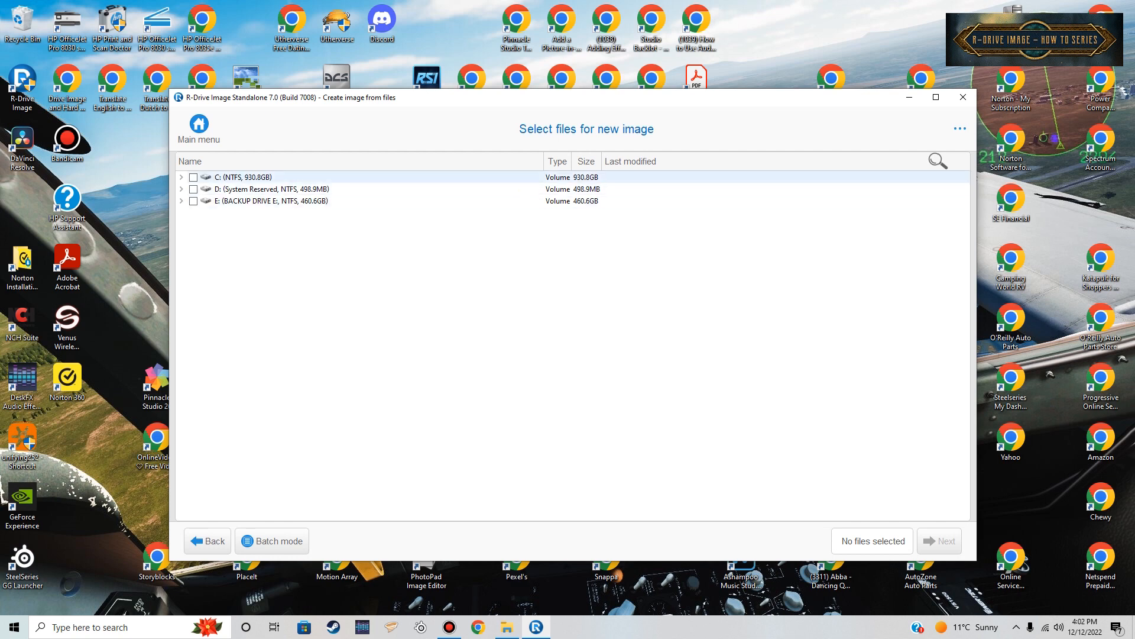
left_click(193, 177)
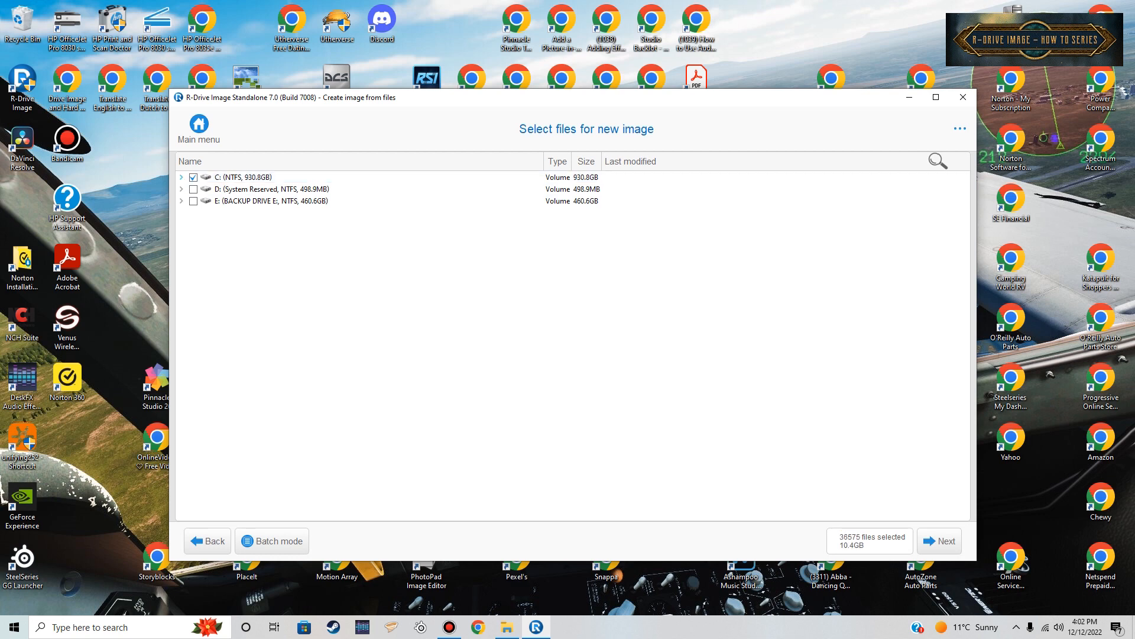
left_click(180, 177)
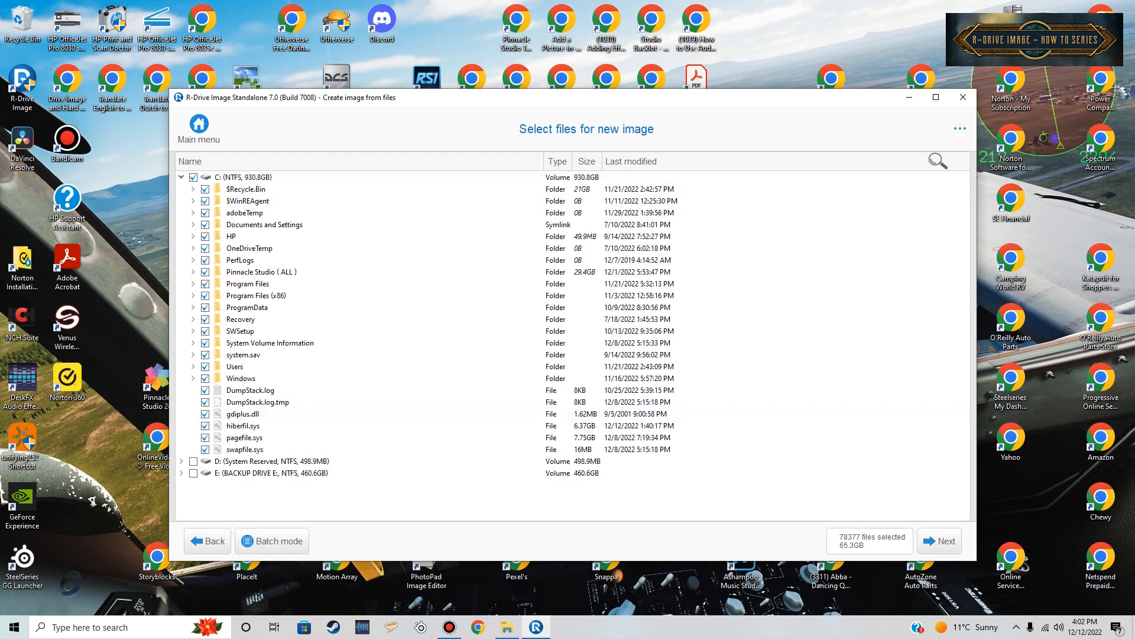
left_click(275, 460)
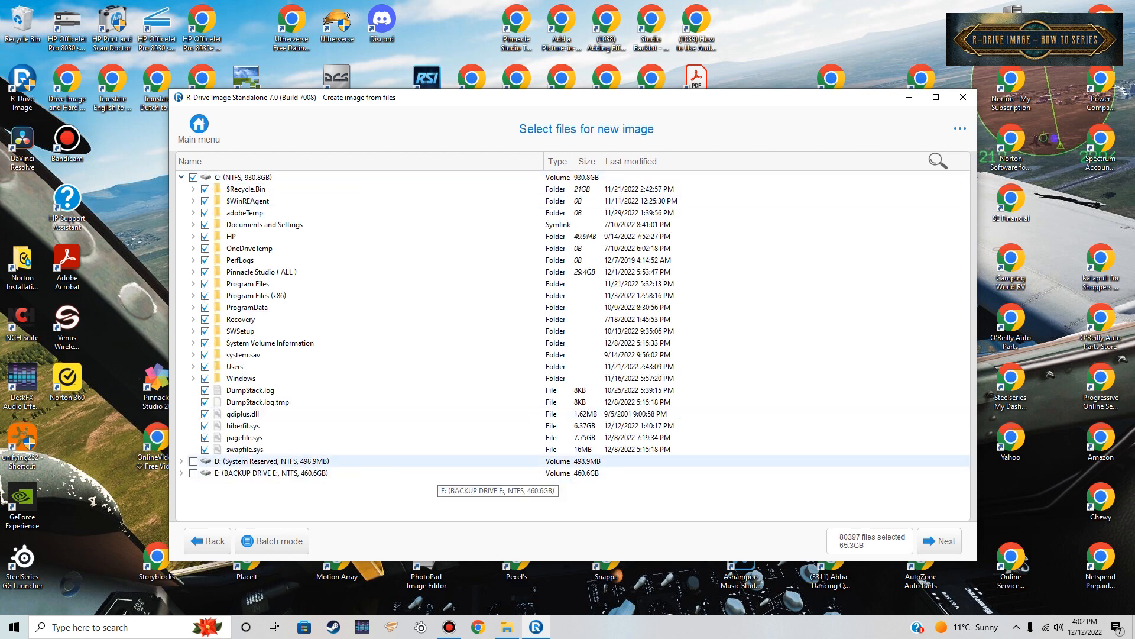
left_click(192, 462)
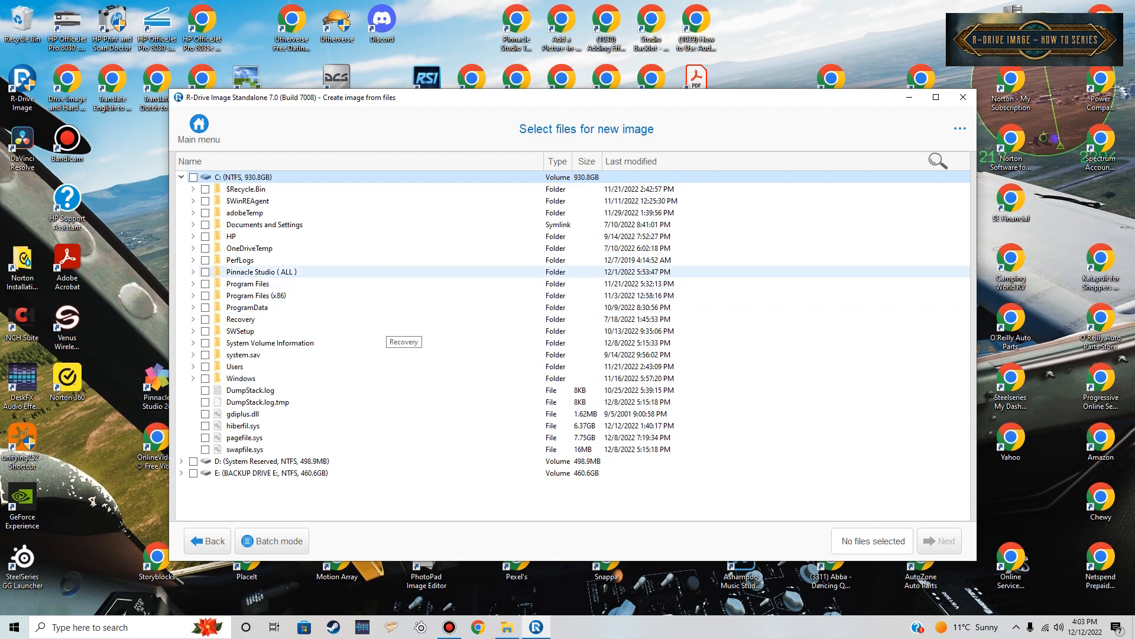
mouse_move(260, 272)
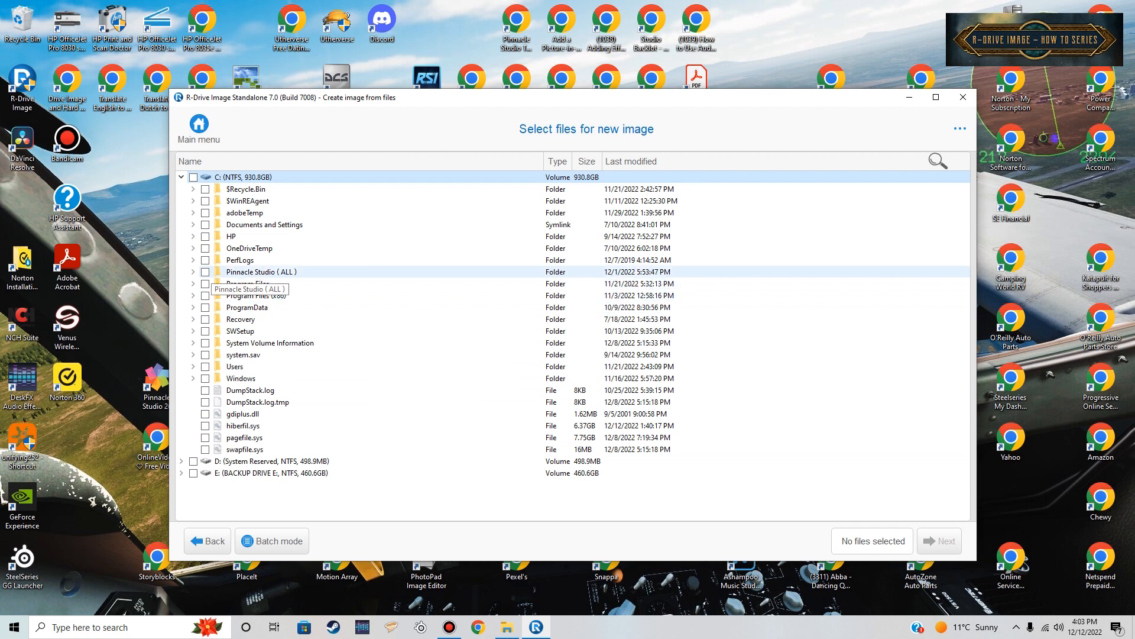
left_click(205, 272)
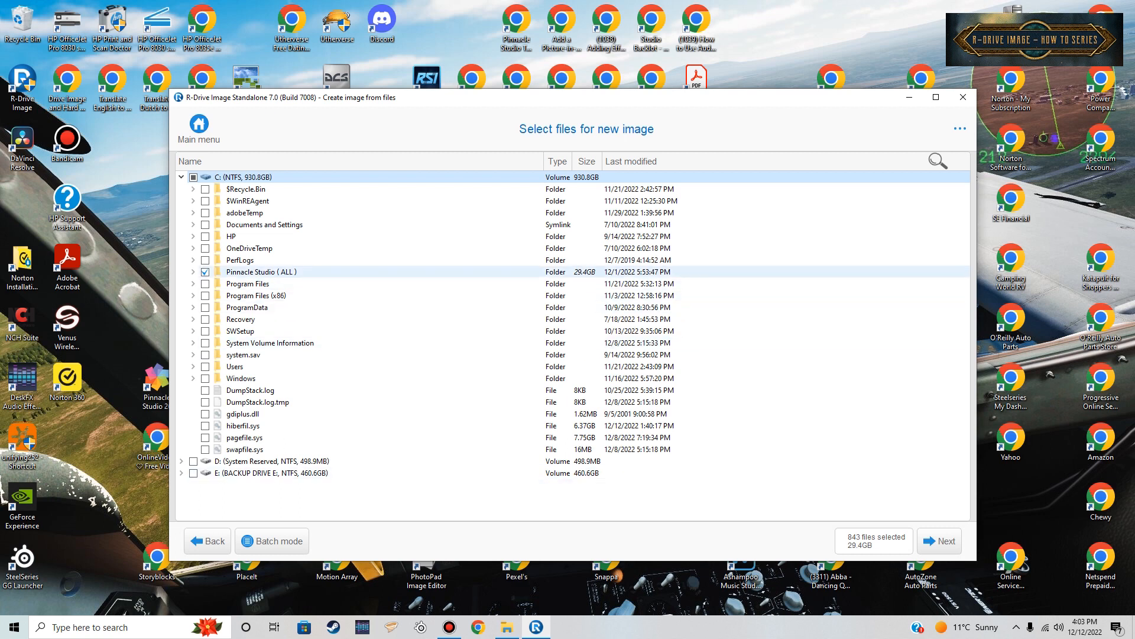
left_click(205, 272)
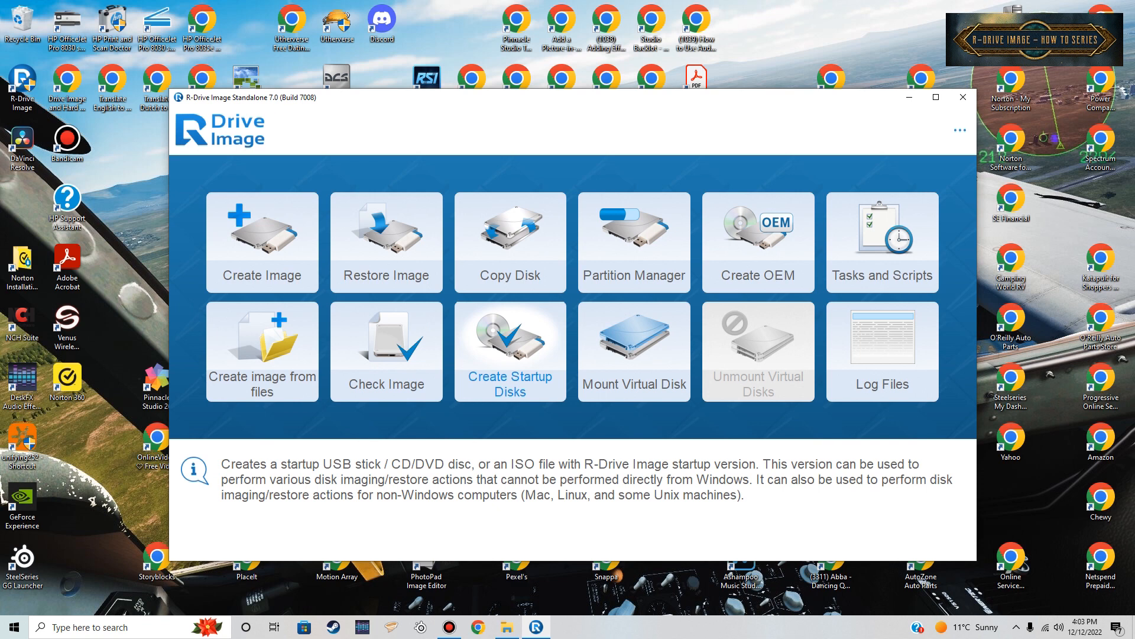
Review Create Startup Disks, then enter Partition Manager listing the MBR and GPT disks.
left_click(509, 352)
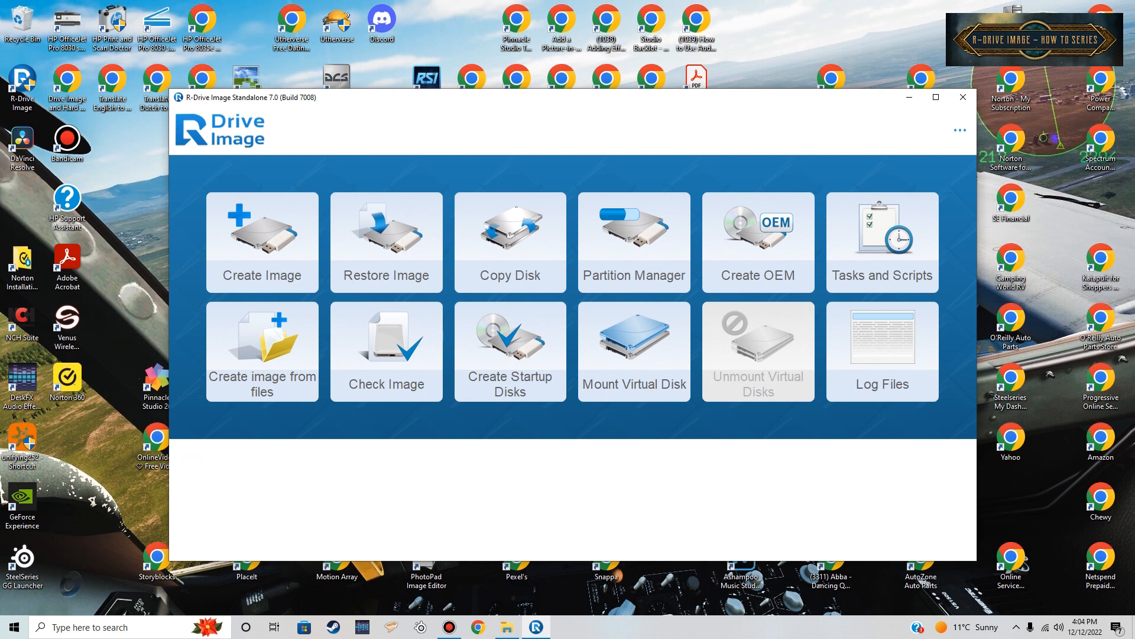
left_click(261, 241)
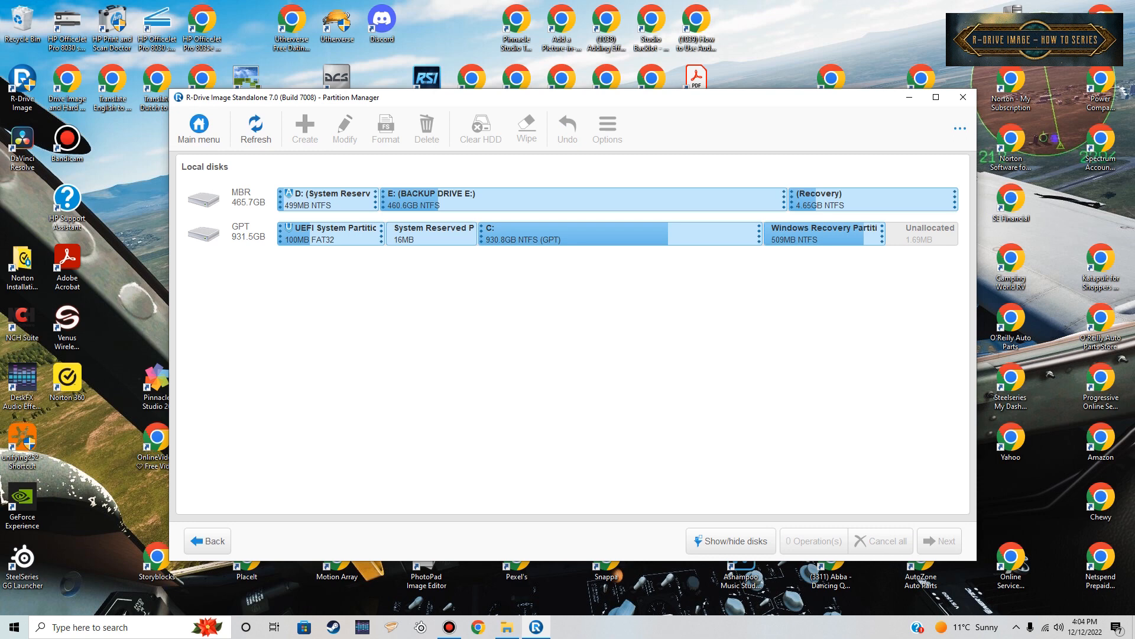
Inspect the C: and BACKUP DRIVE E: partitions without queuing operations, then return to the main menu.
left_click(550, 233)
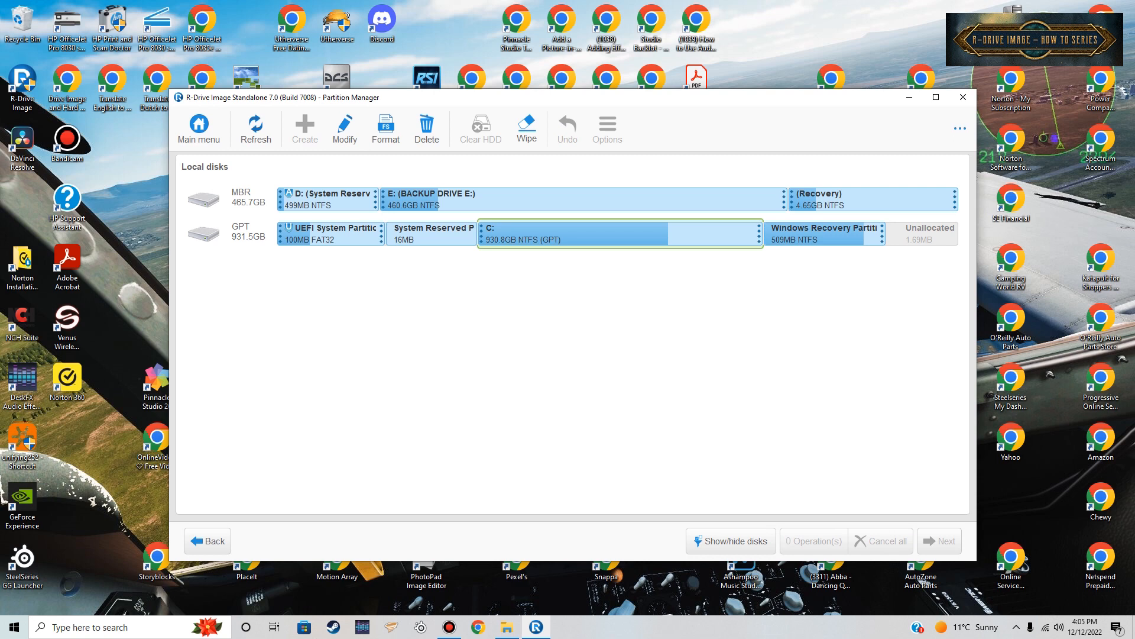
left_click(579, 199)
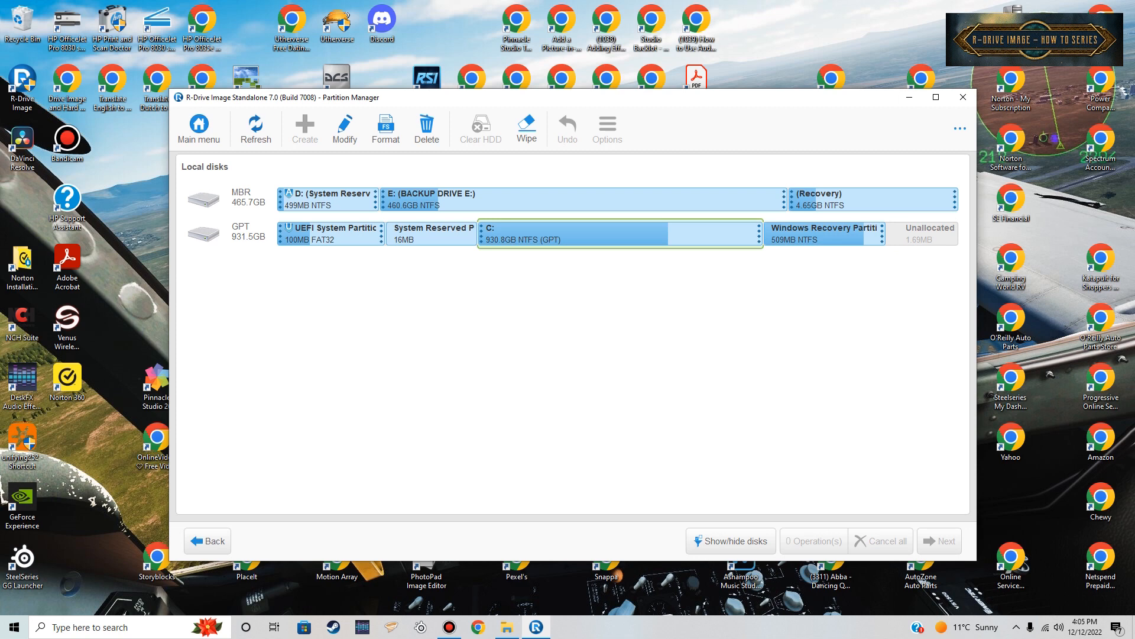
left_click(579, 199)
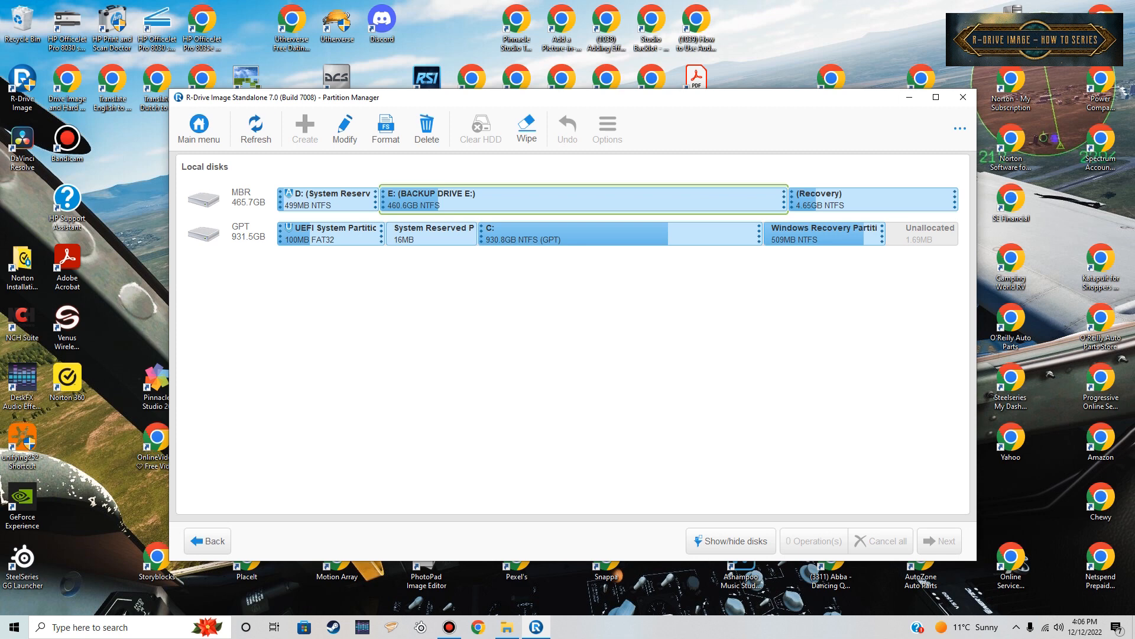
left_click(550, 233)
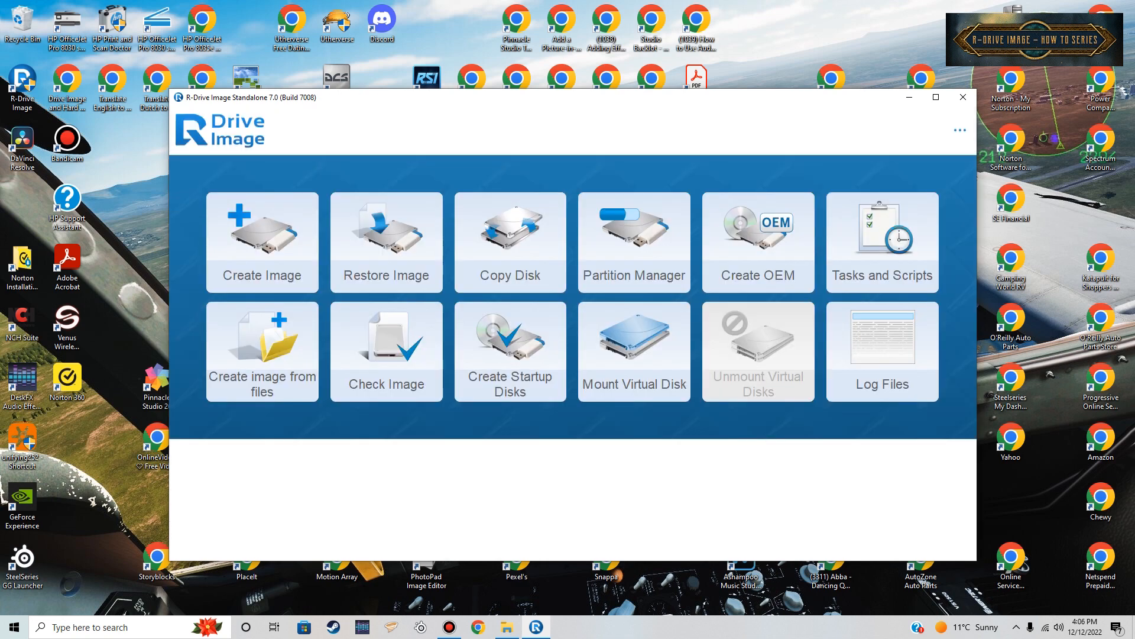
mouse_move(442, 269)
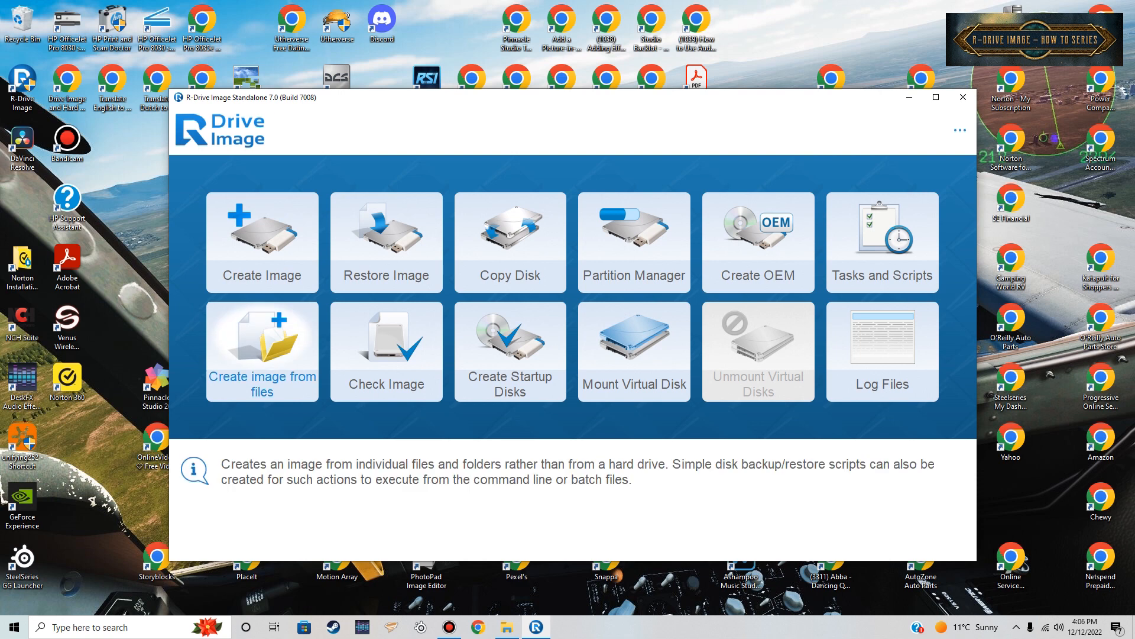
In Create image from files, tick Pinnacle Studio (ALL) under C: (843 files, 29.4GB), then return to the main menu.
left_click(262, 351)
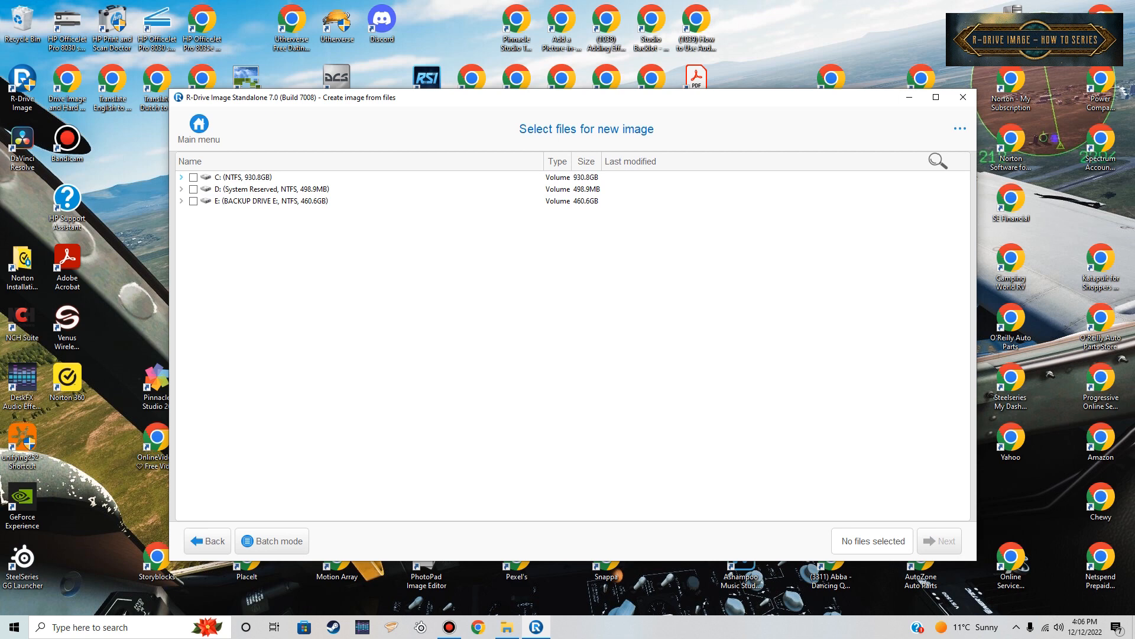
left_click(193, 177)
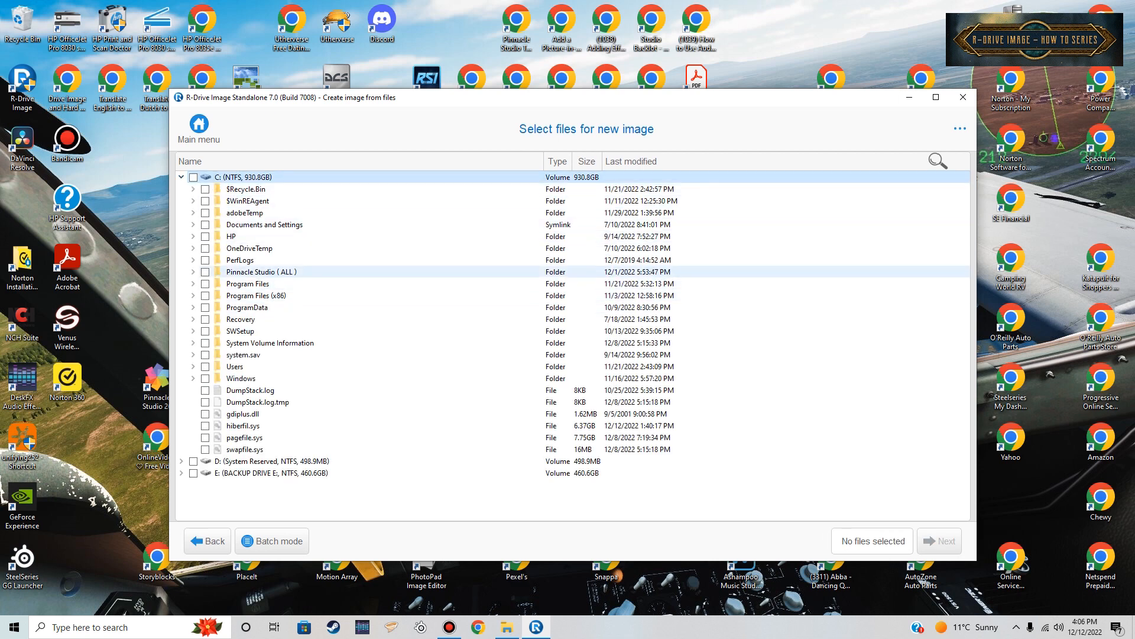
left_click(205, 272)
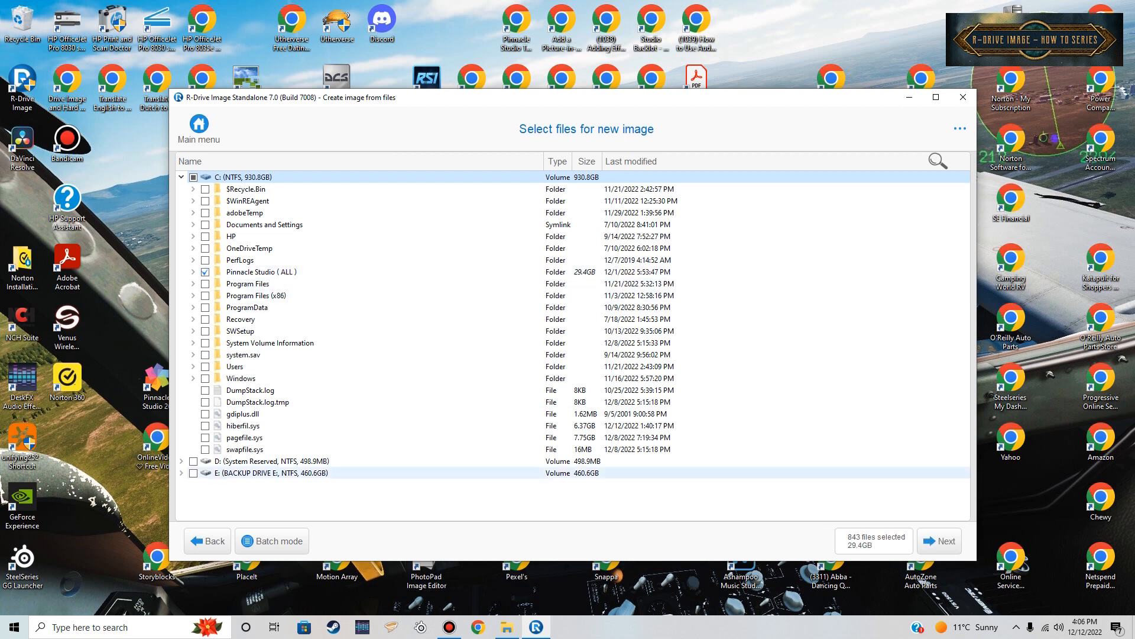
left_click(261, 272)
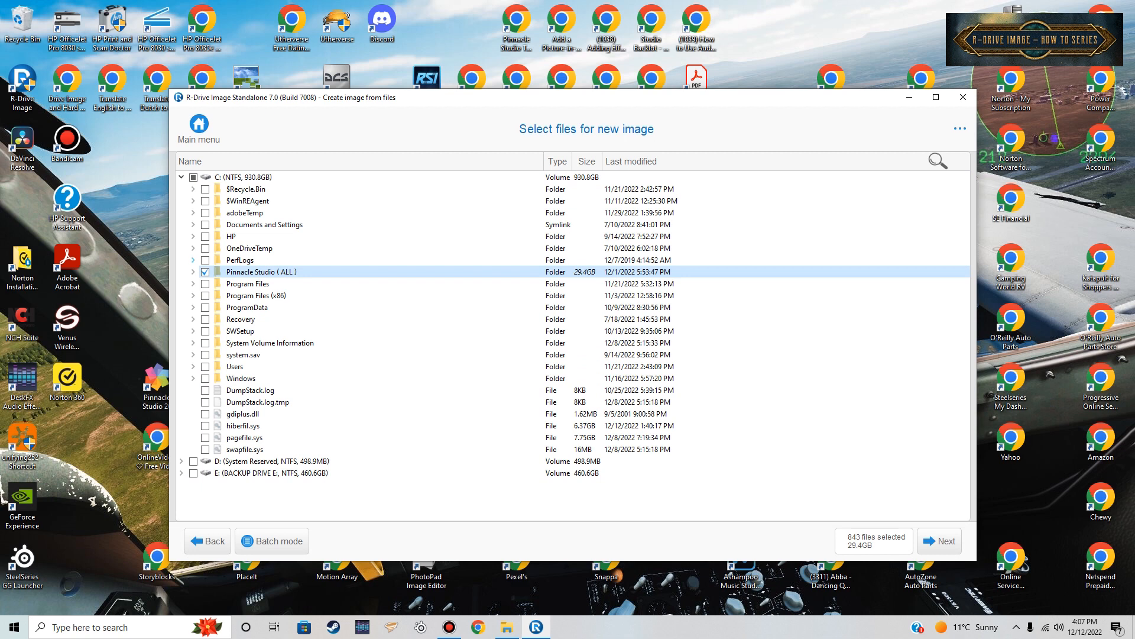
left_click(180, 177)
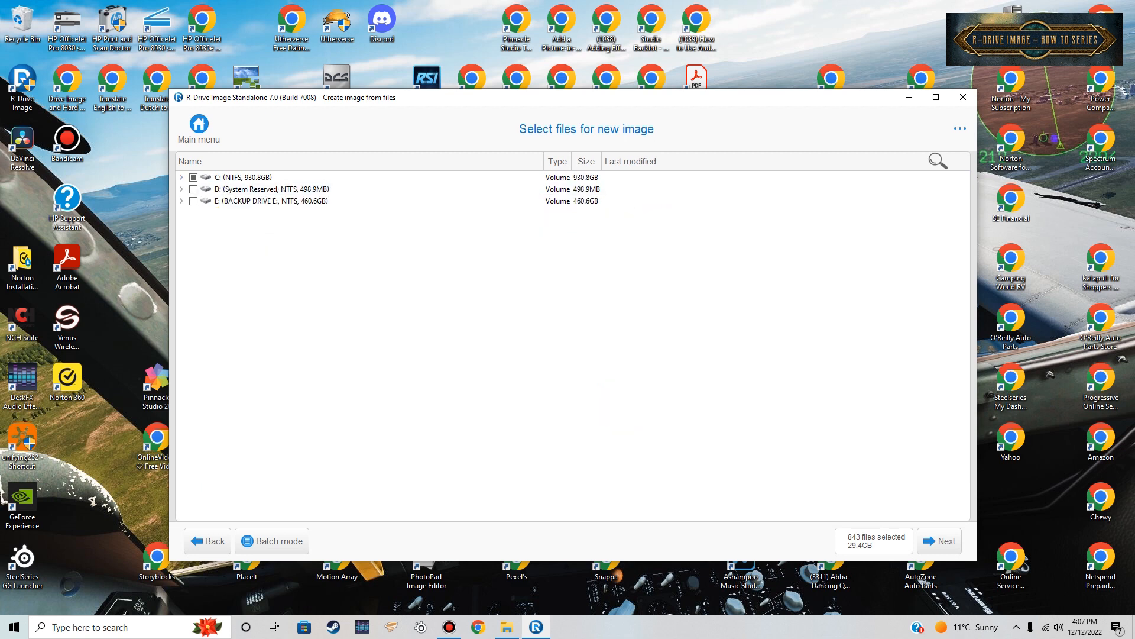
left_click(199, 129)
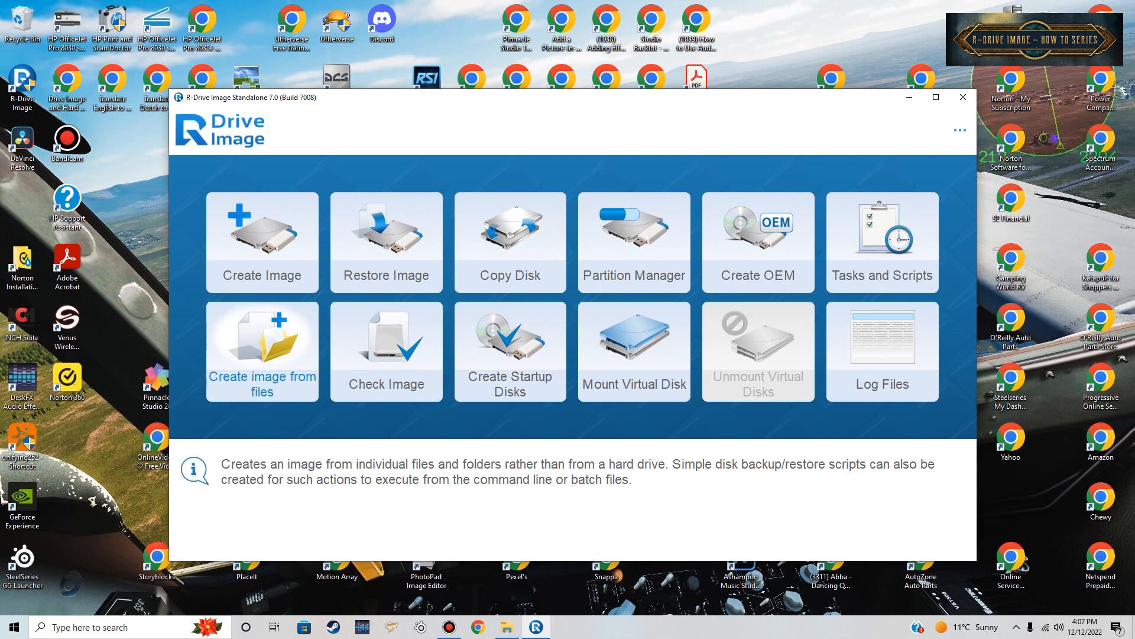
Enter the Create Image wizard at source disk selection with the 930.8GB C: partition chosen.
left_click(262, 241)
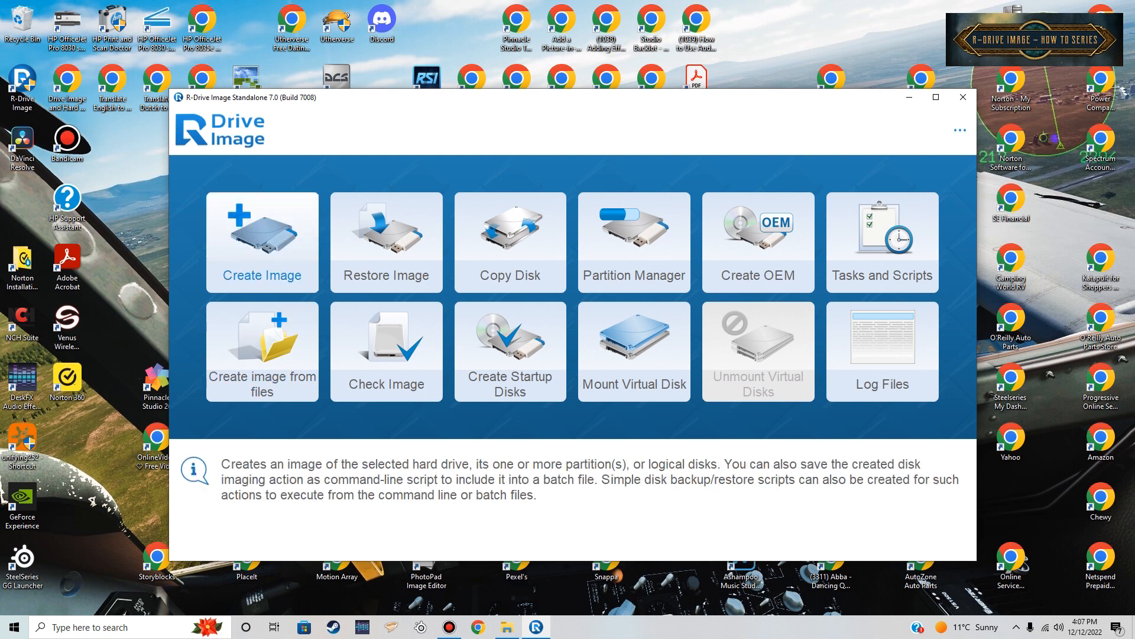
left_click(262, 242)
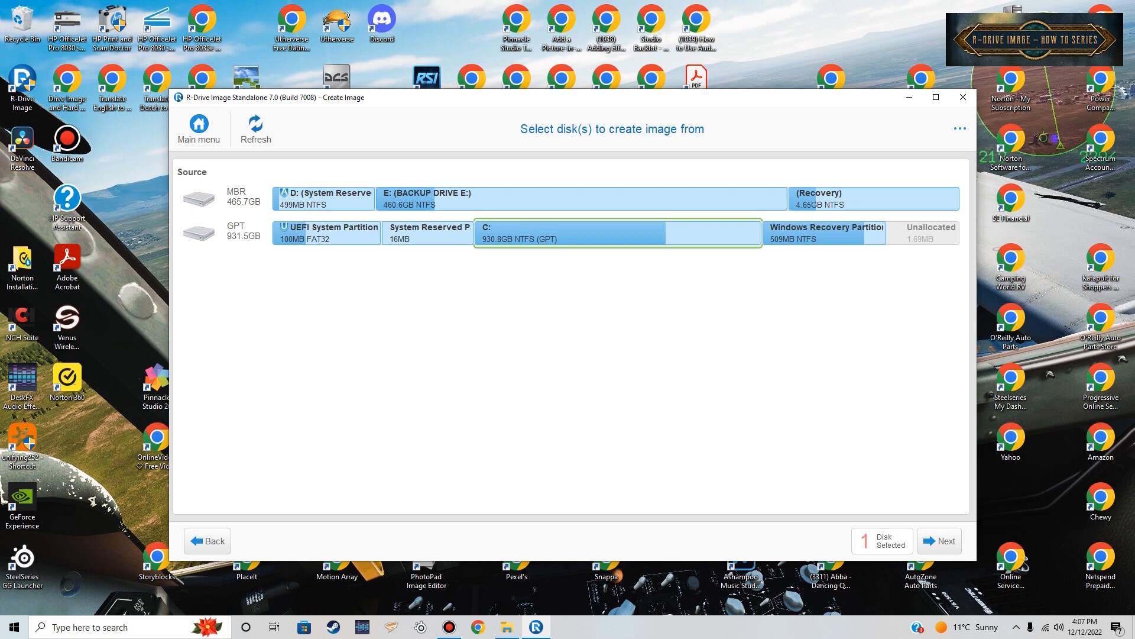
Briefly add then remove BACKUP DRIVE E: as an image source, and return to the main menu.
left_click(582, 198)
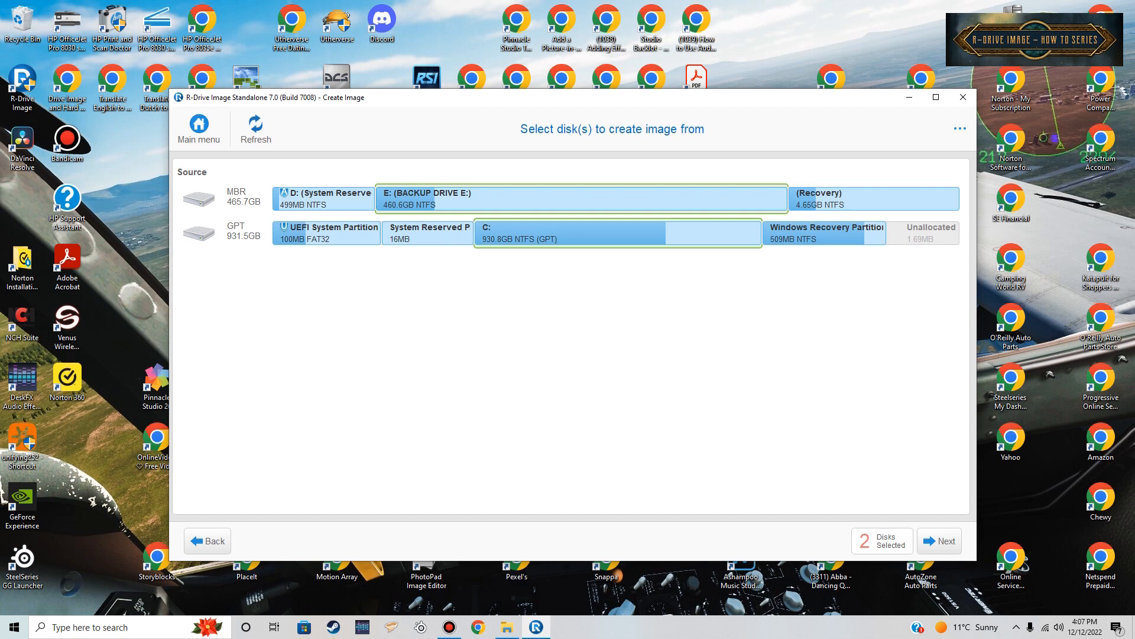
left_click(580, 199)
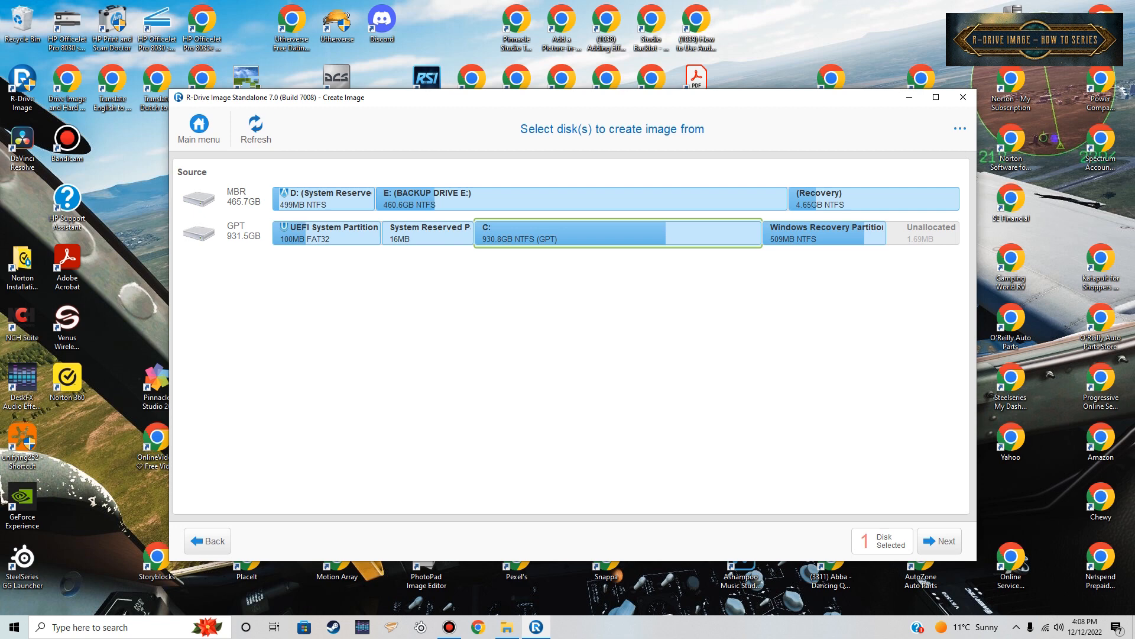
left_click(197, 129)
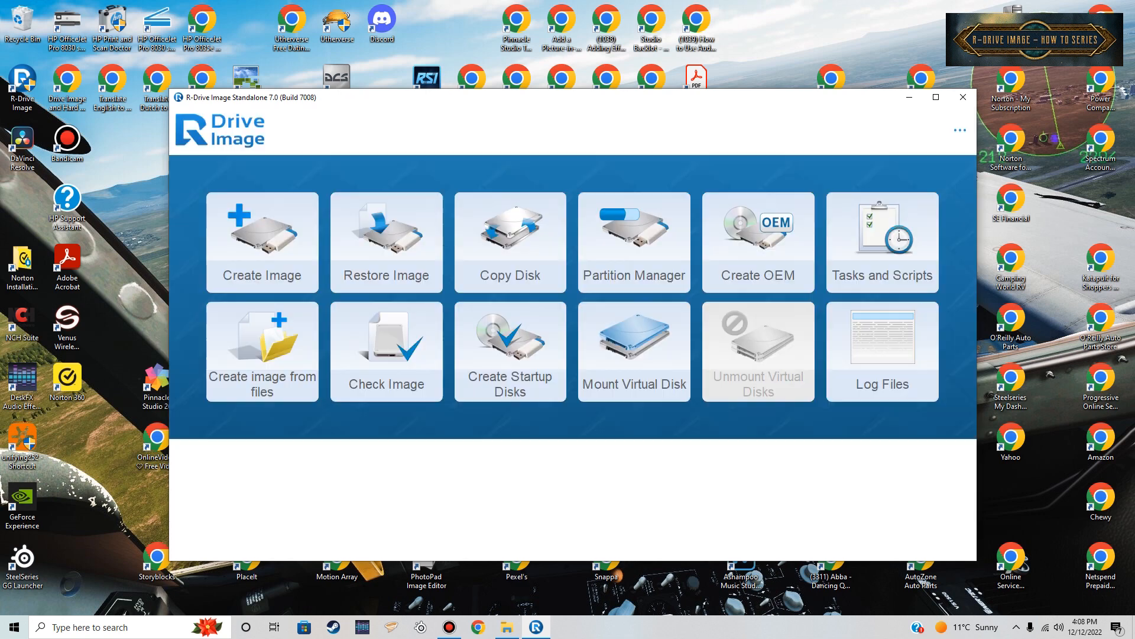